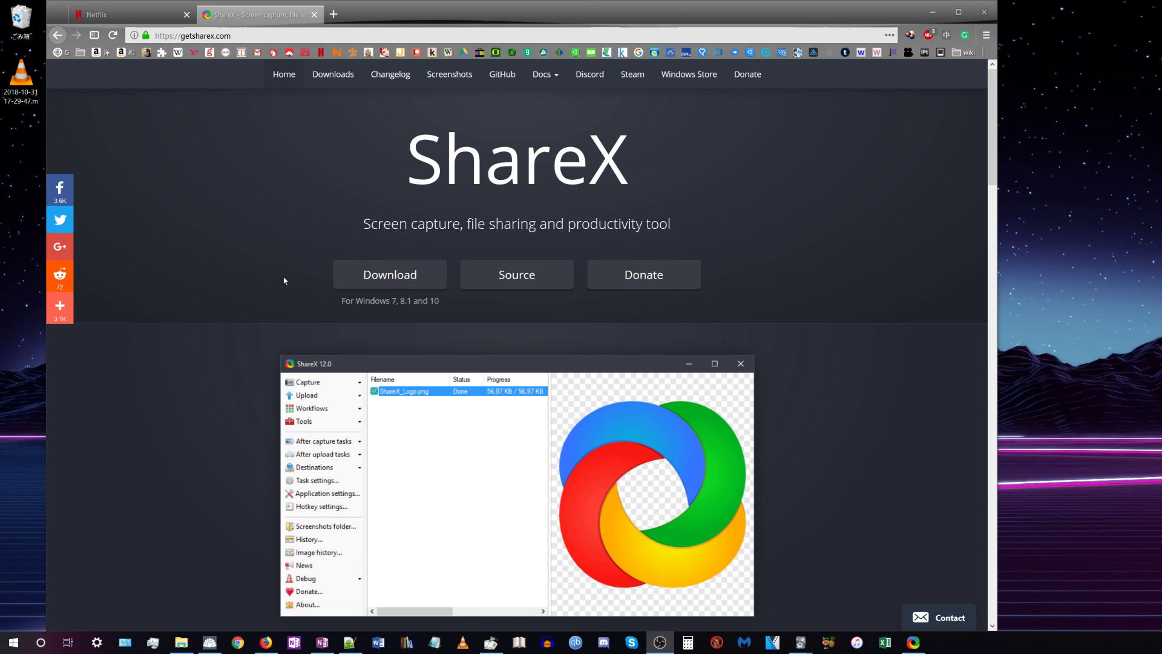
# Repeatedly go through the same ShareX menu entries to reach the main window and Application settings
pyautogui.click(306, 381)
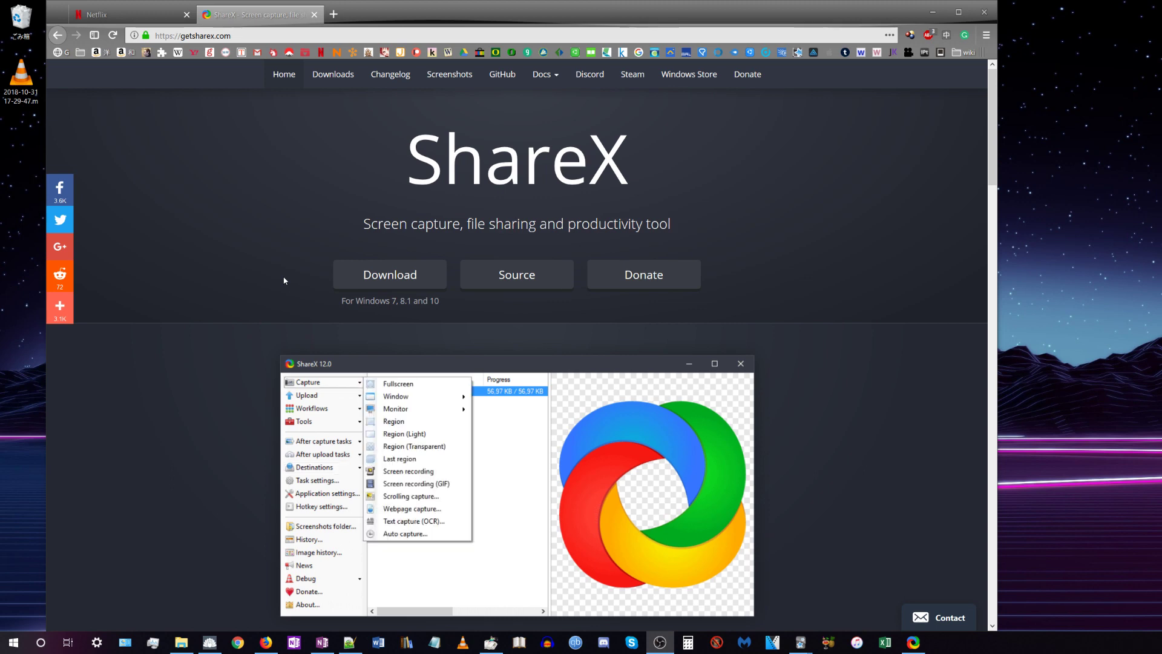
pyautogui.click(306, 395)
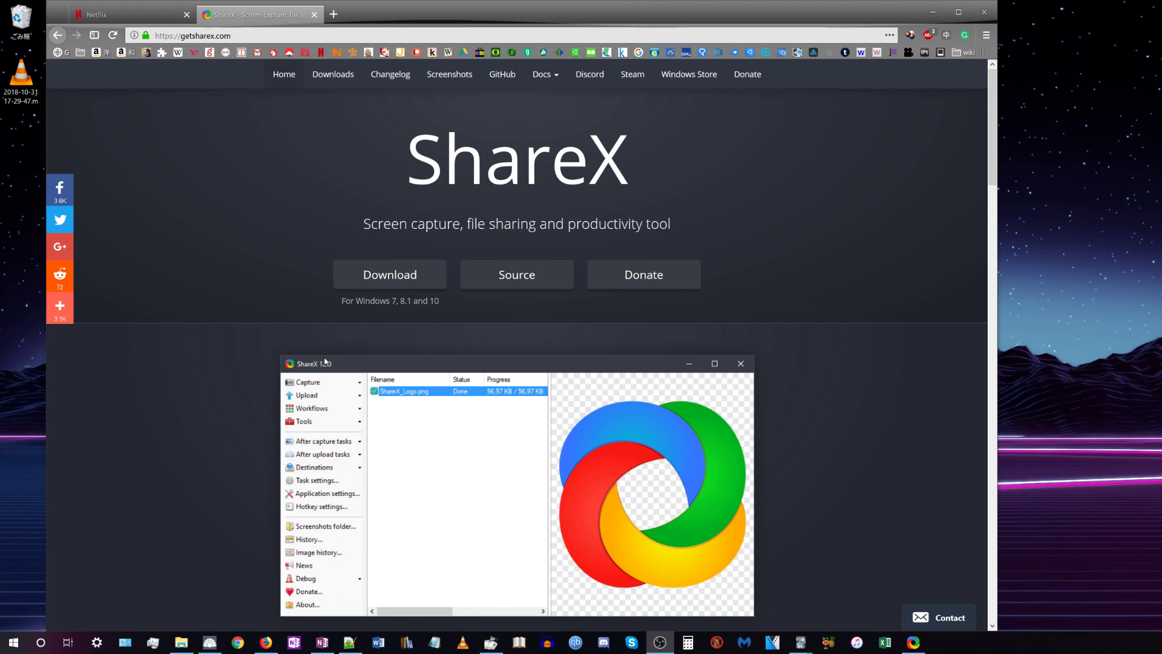
pyautogui.click(307, 382)
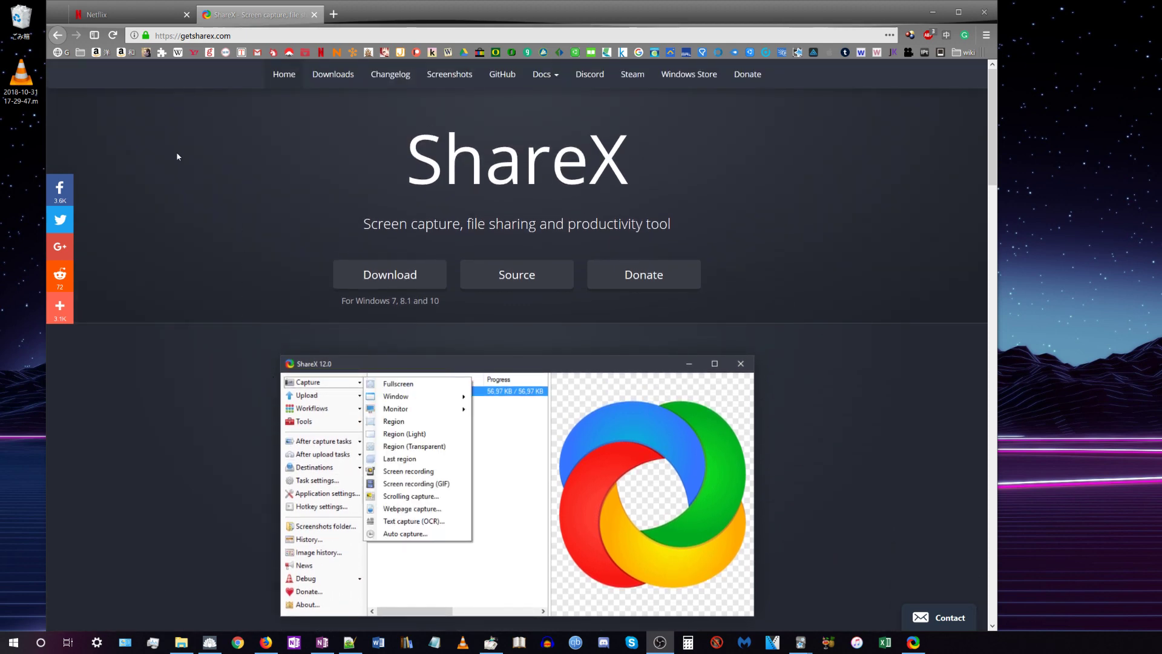
pyautogui.click(306, 395)
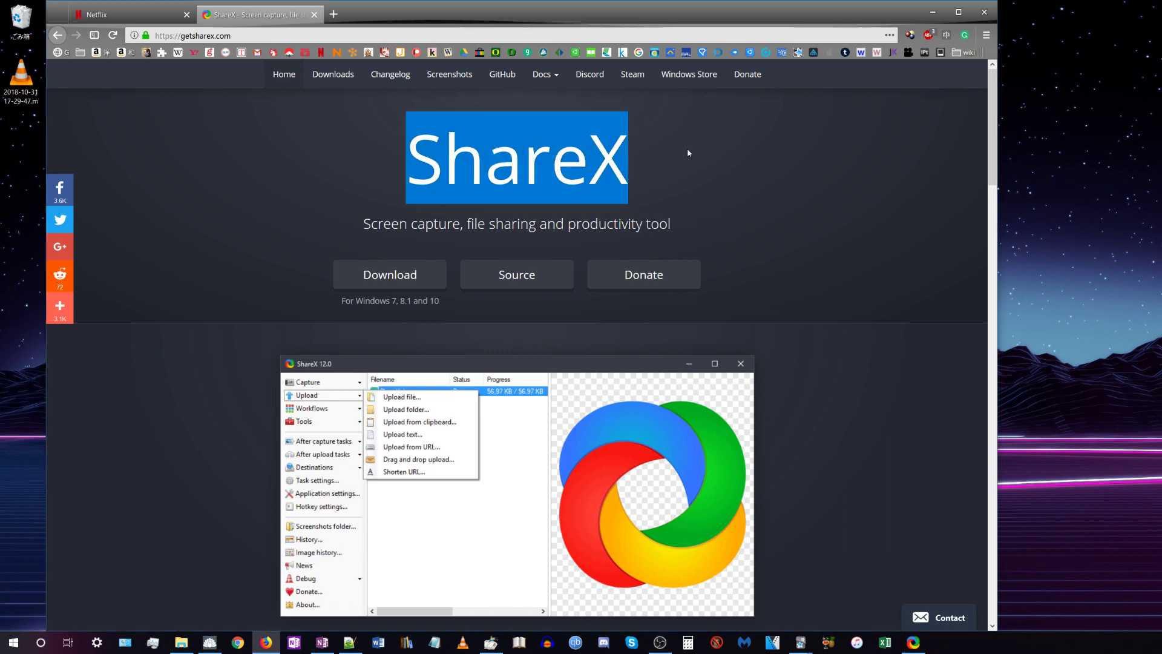
pyautogui.click(304, 422)
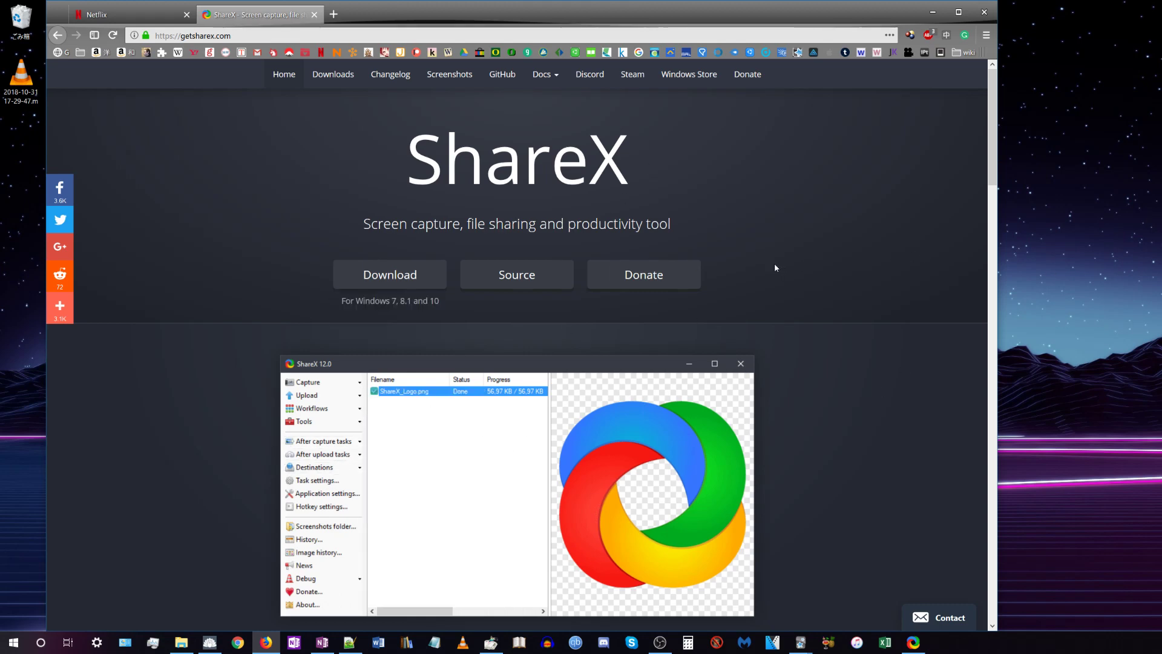
pyautogui.click(307, 381)
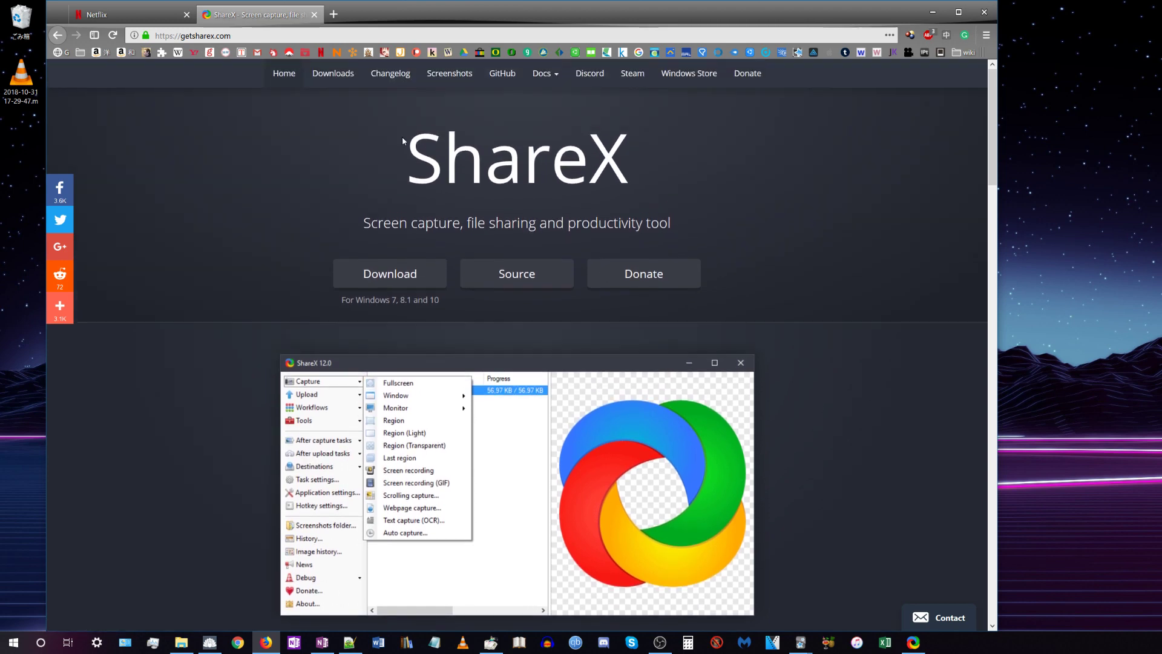
pyautogui.click(306, 394)
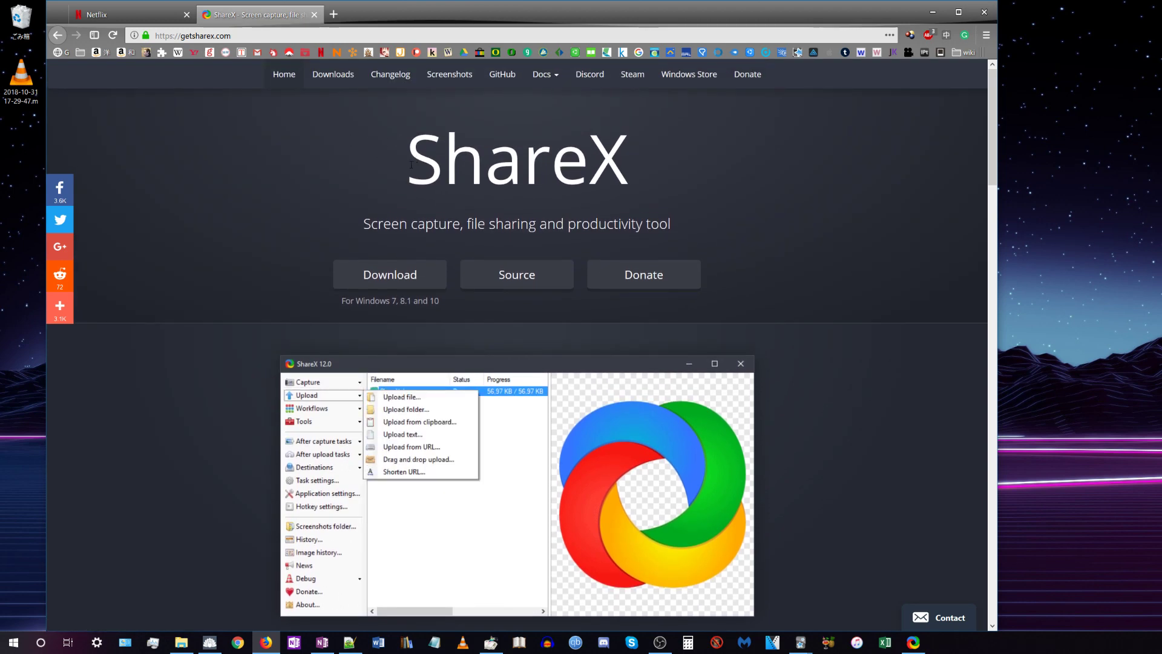
pyautogui.click(303, 421)
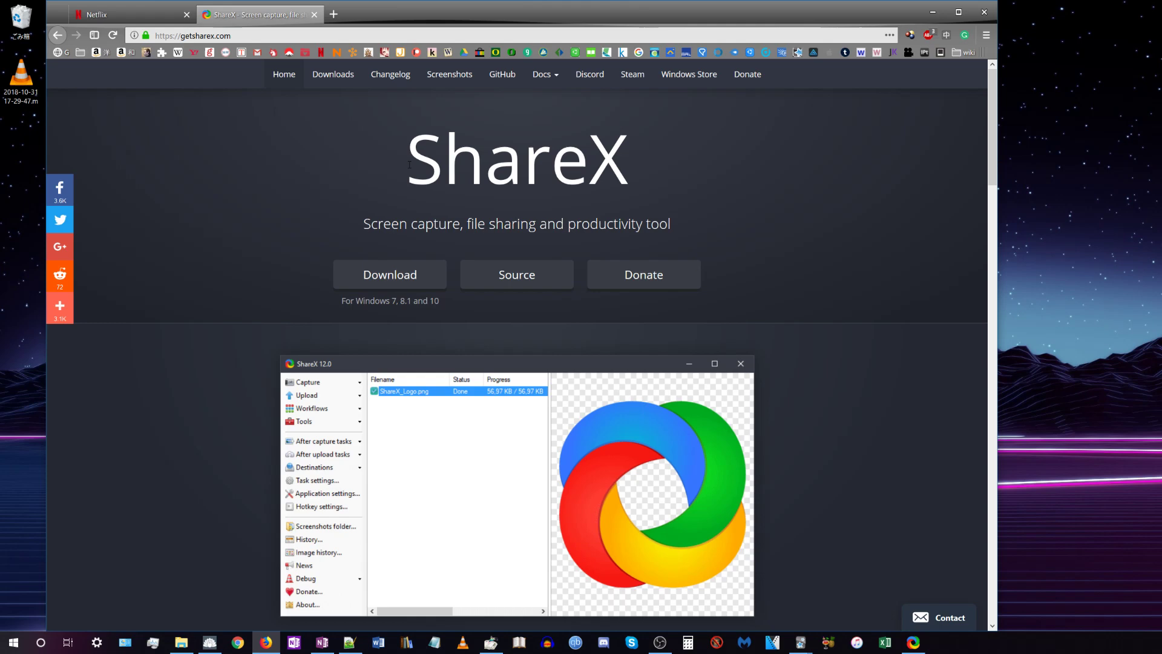
pyautogui.click(307, 382)
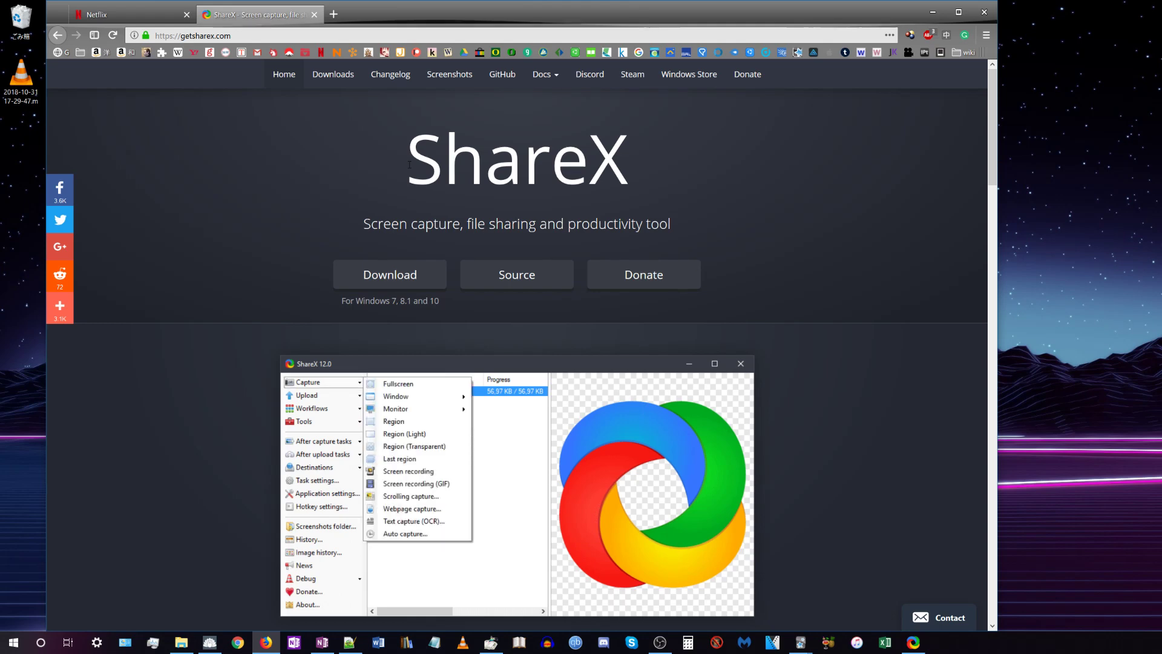
pyautogui.click(307, 395)
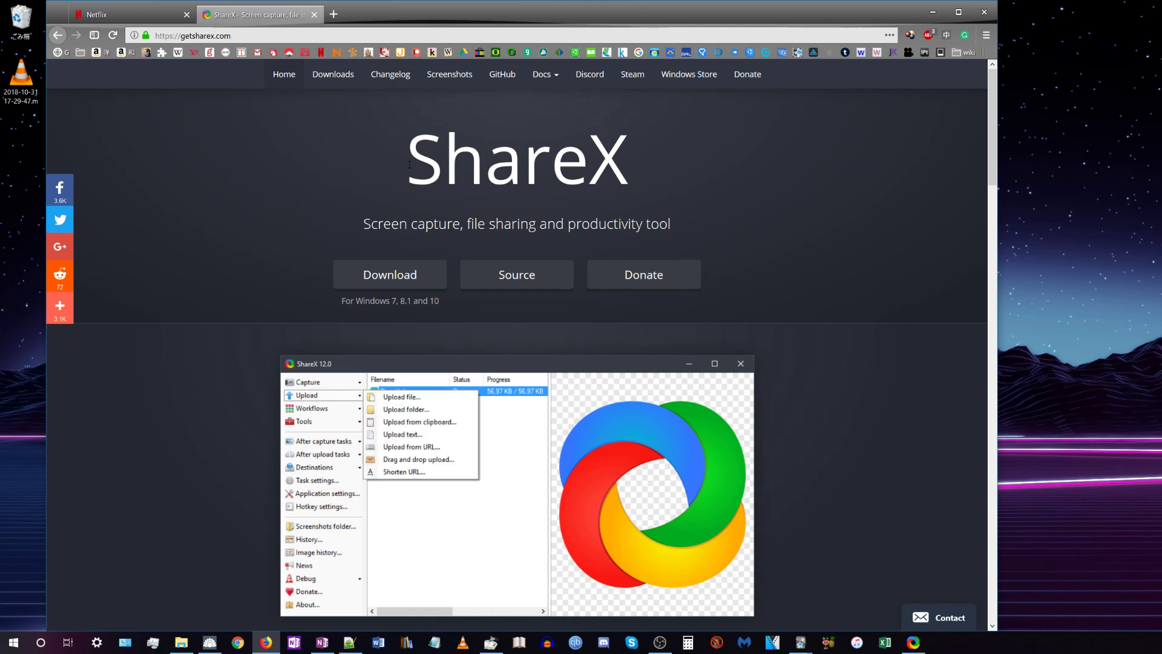
pyautogui.click(302, 421)
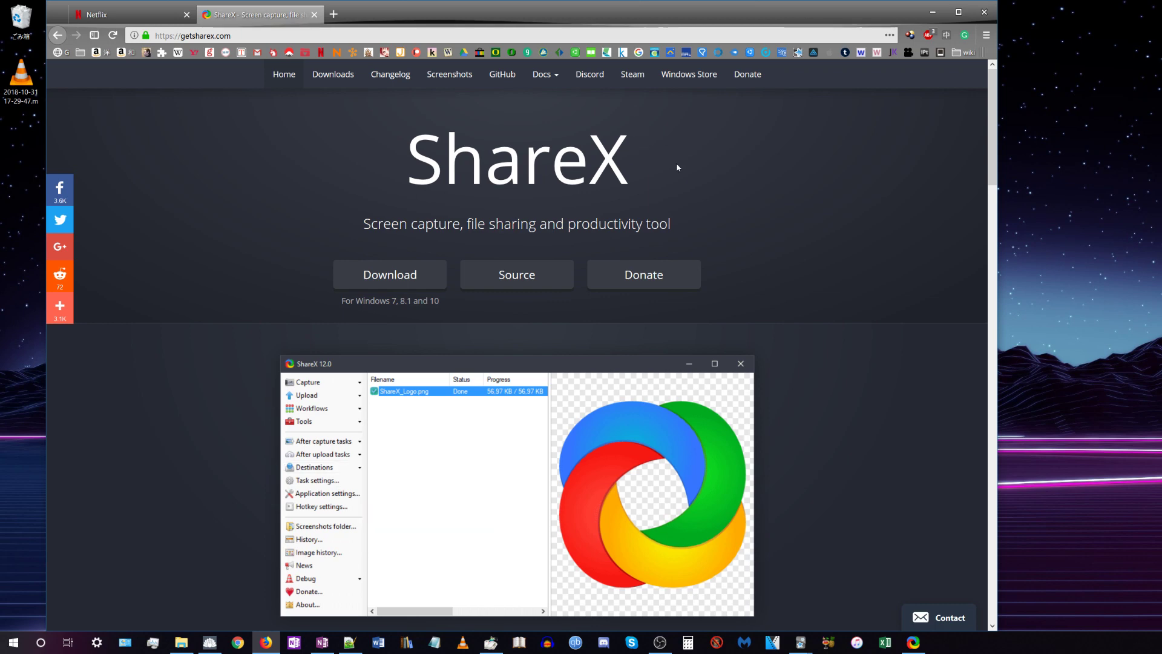
pyautogui.click(307, 382)
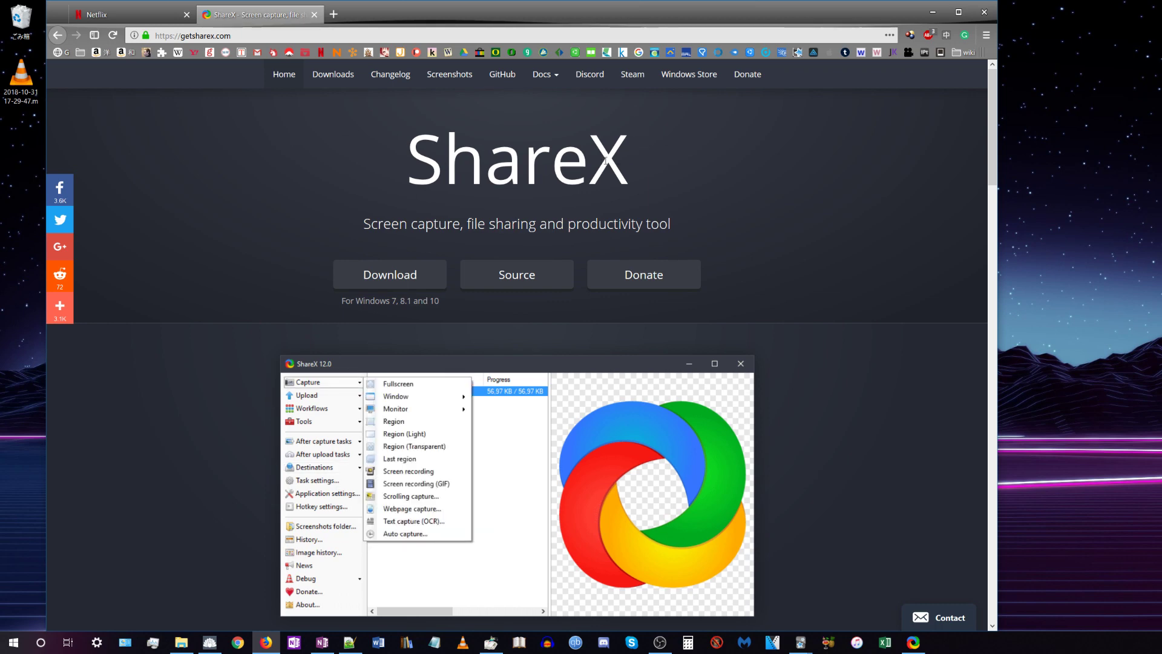
pyautogui.click(306, 396)
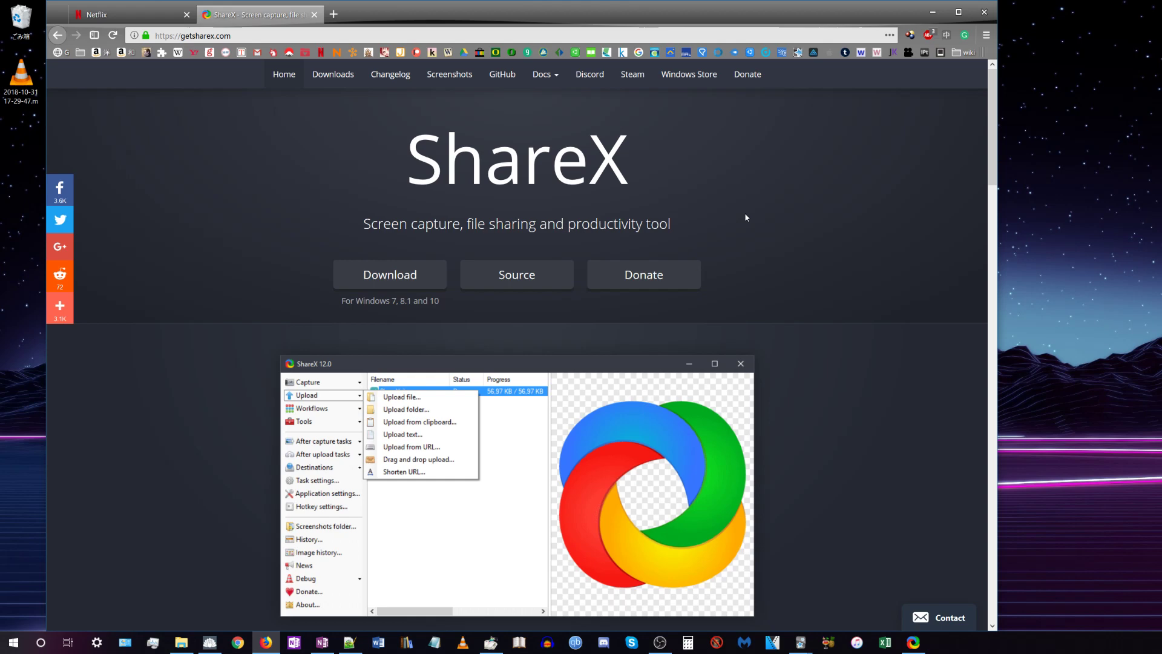
pyautogui.click(304, 421)
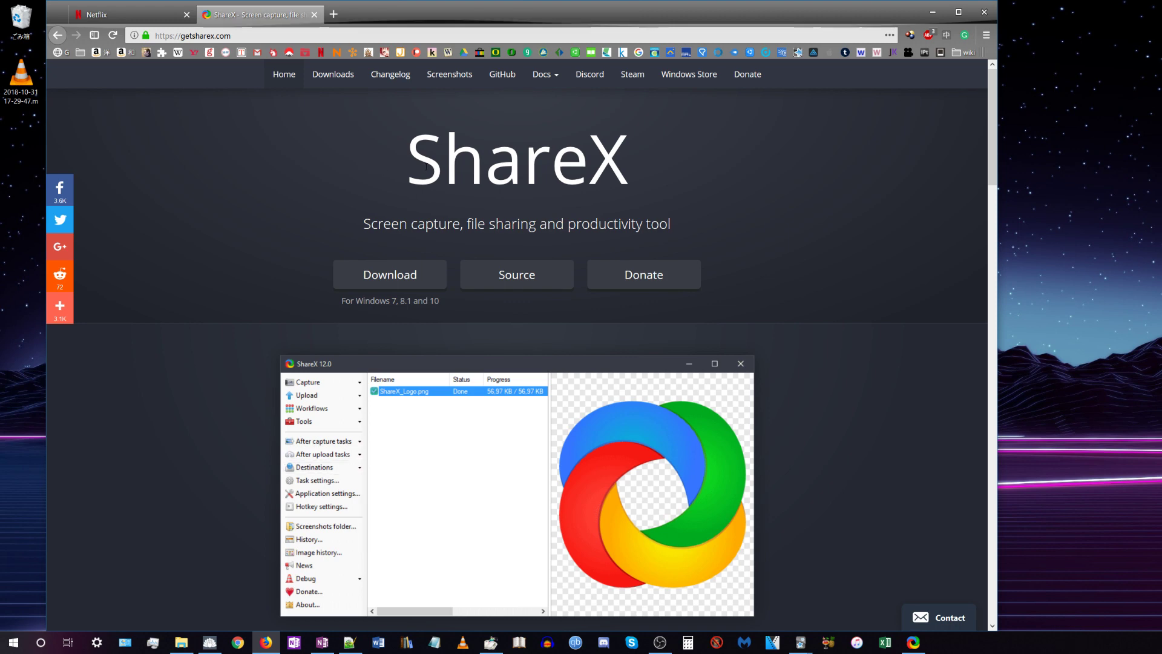
pyautogui.click(306, 382)
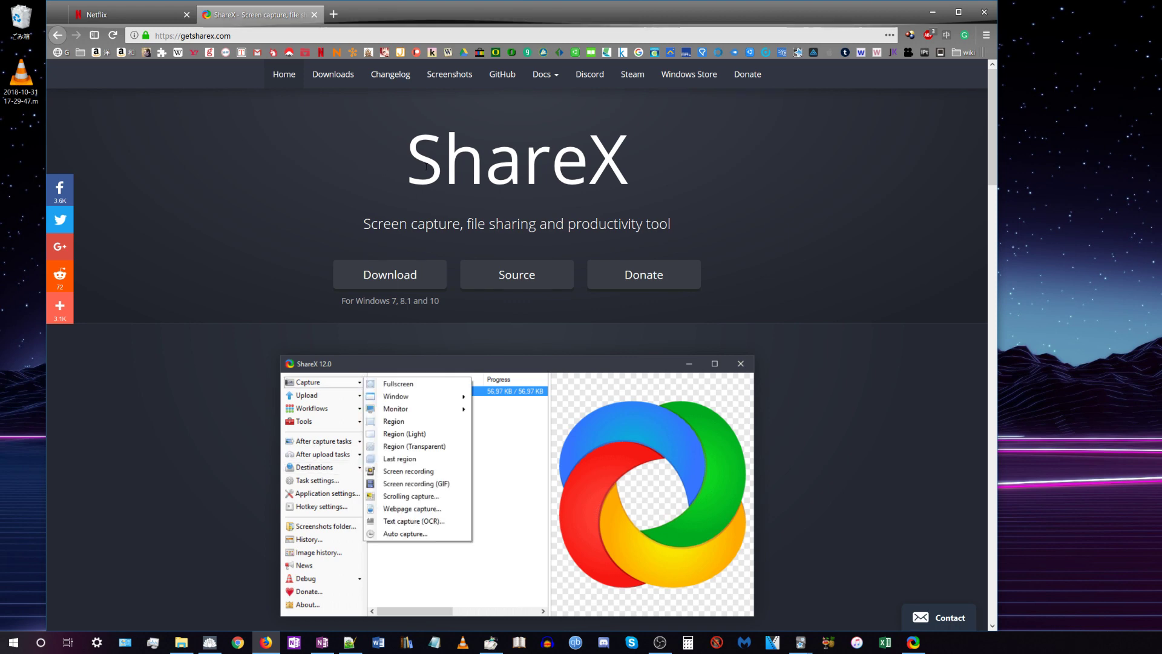
pyautogui.click(307, 396)
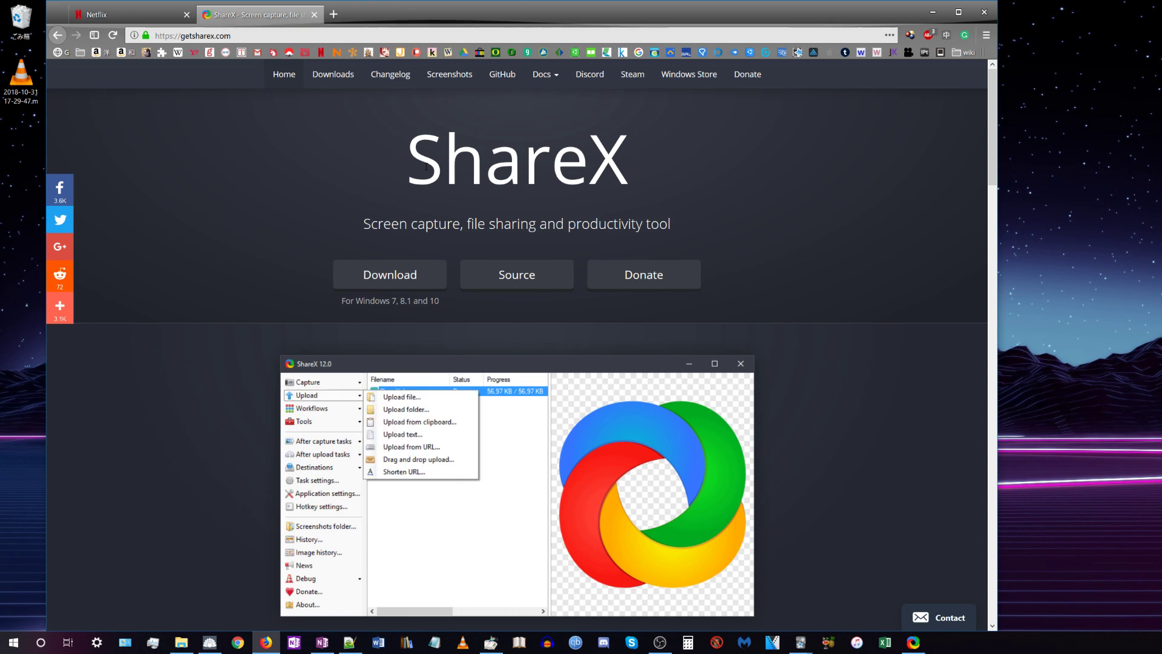
pyautogui.click(304, 421)
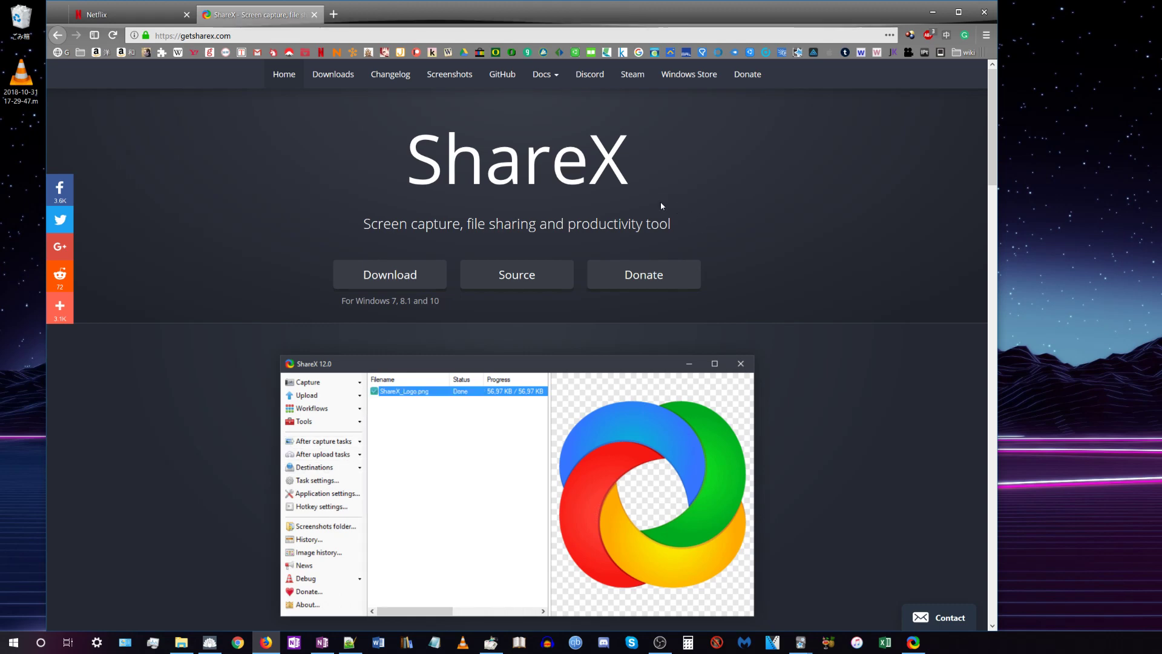
pyautogui.click(306, 382)
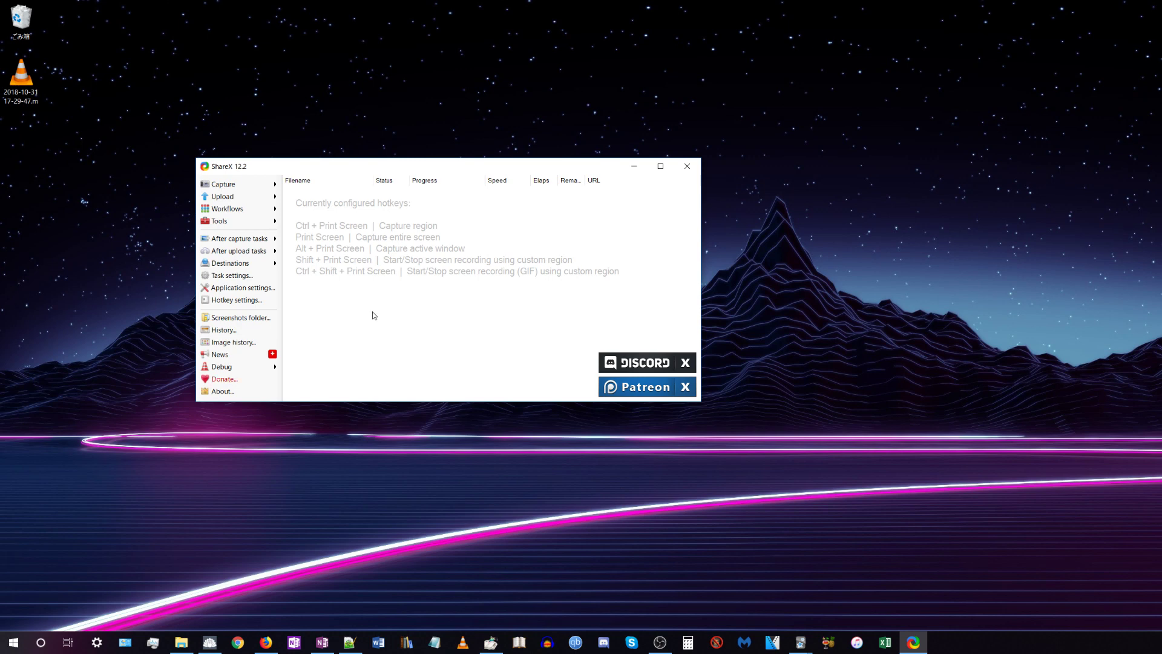
pyautogui.moveTo(239, 287)
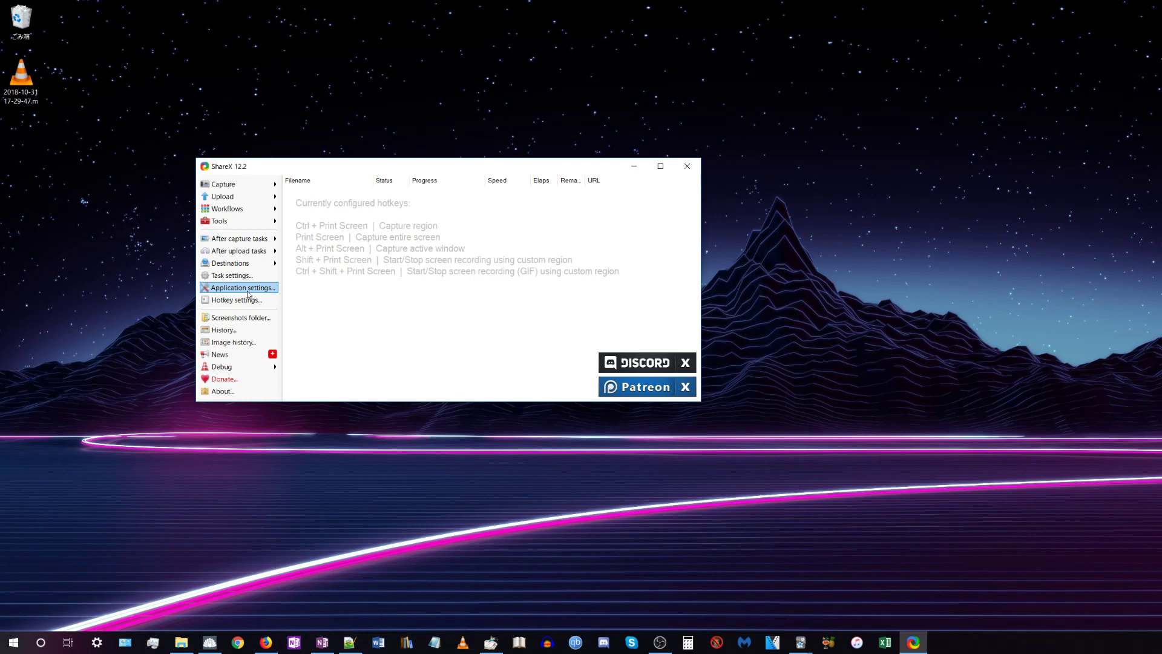
pyautogui.moveTo(37, 199)
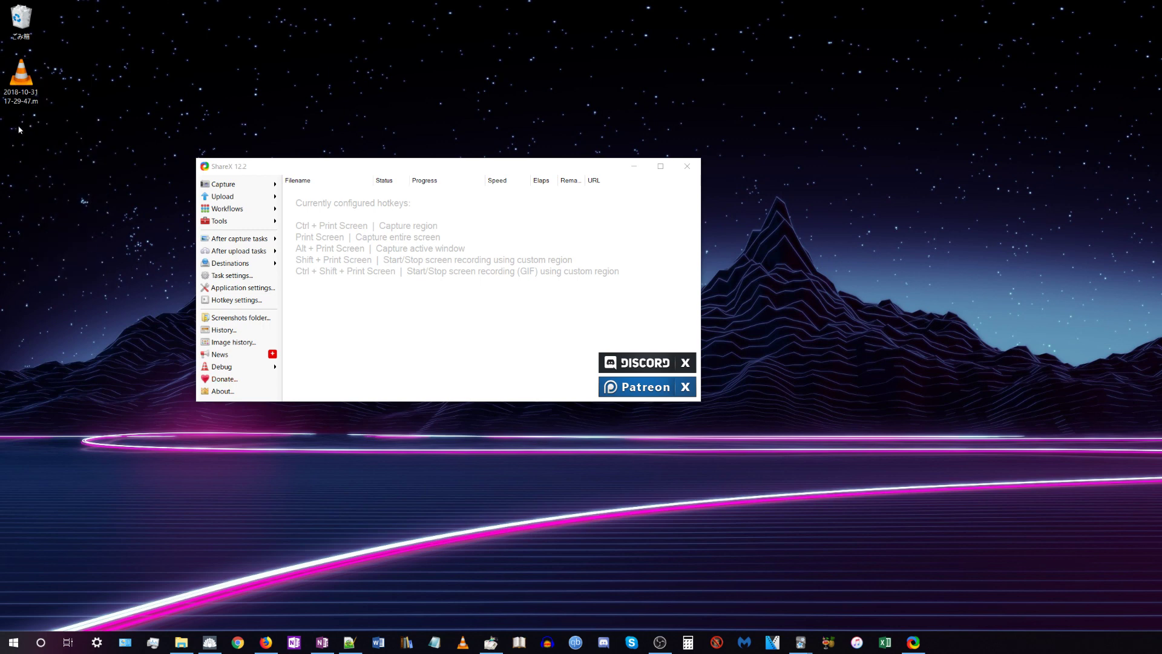
pyautogui.moveTo(426, 73)
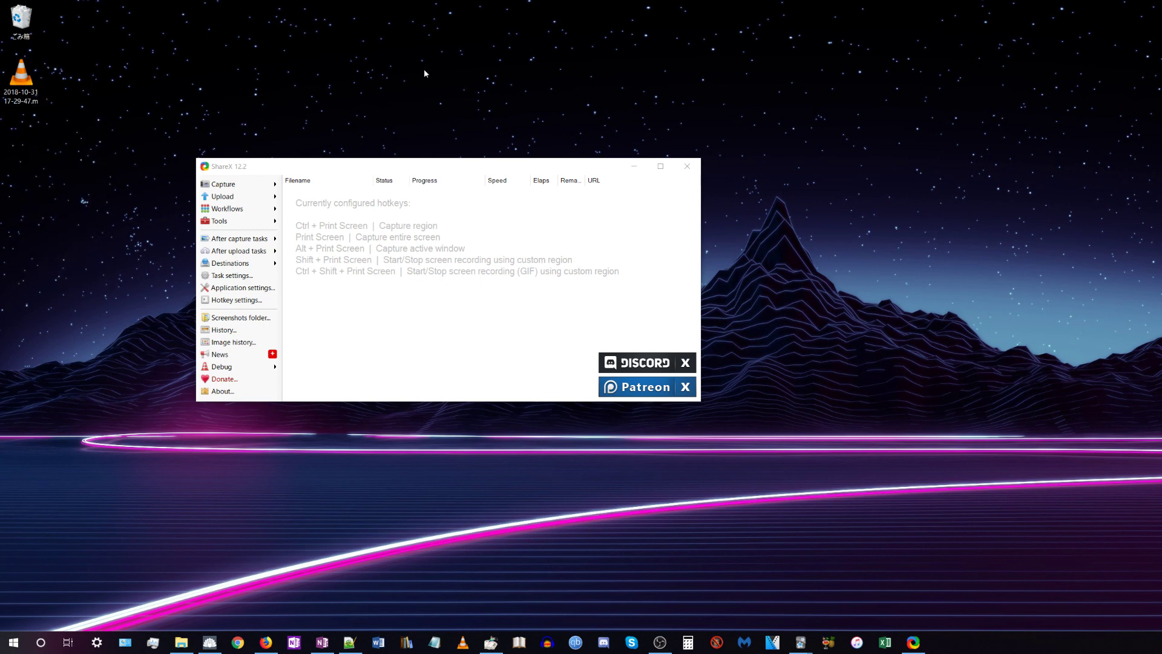
pyautogui.moveTo(238, 287)
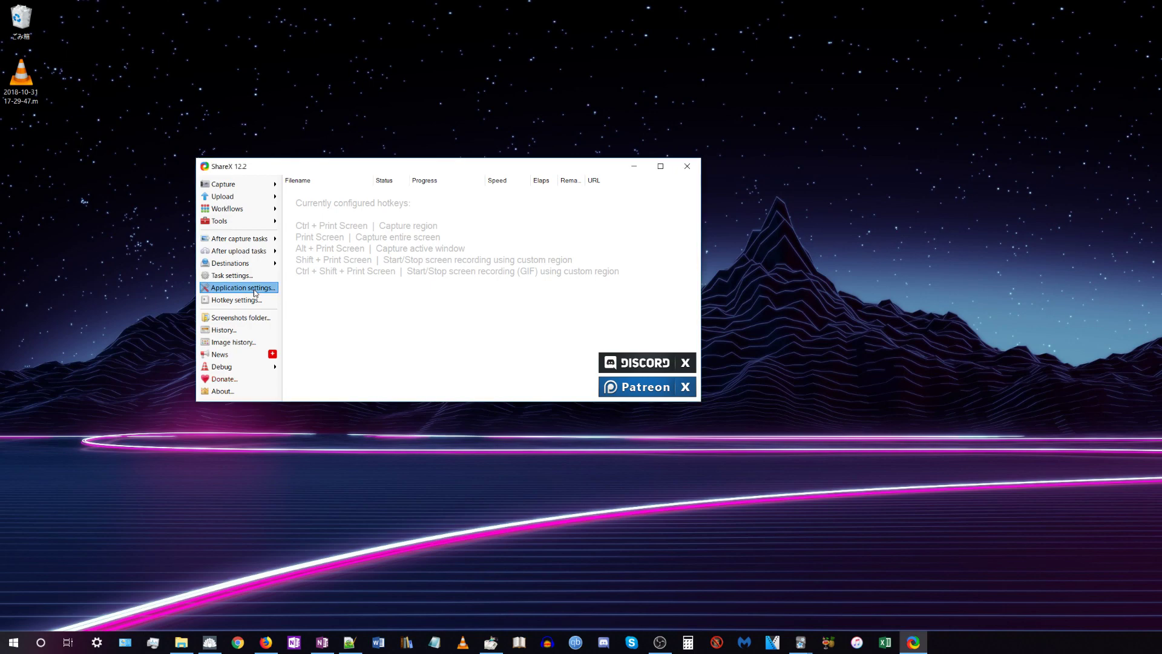
# Enable a custom screenshots folder under Paths and set it to the Desktop
pyautogui.click(238, 287)
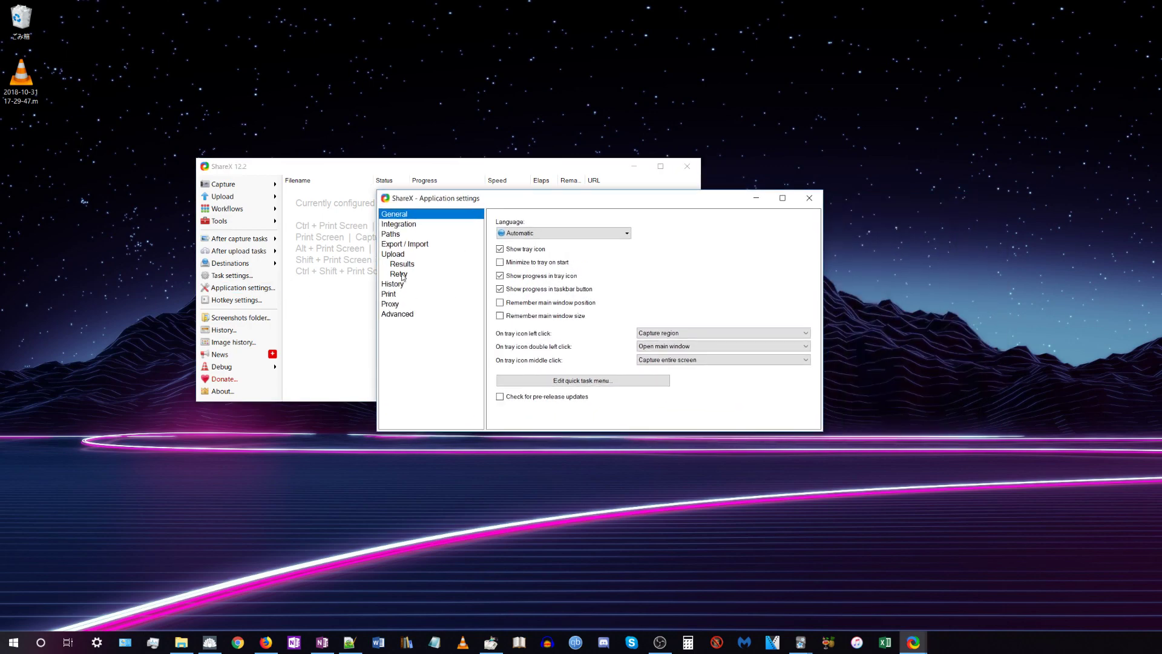
pyautogui.click(390, 234)
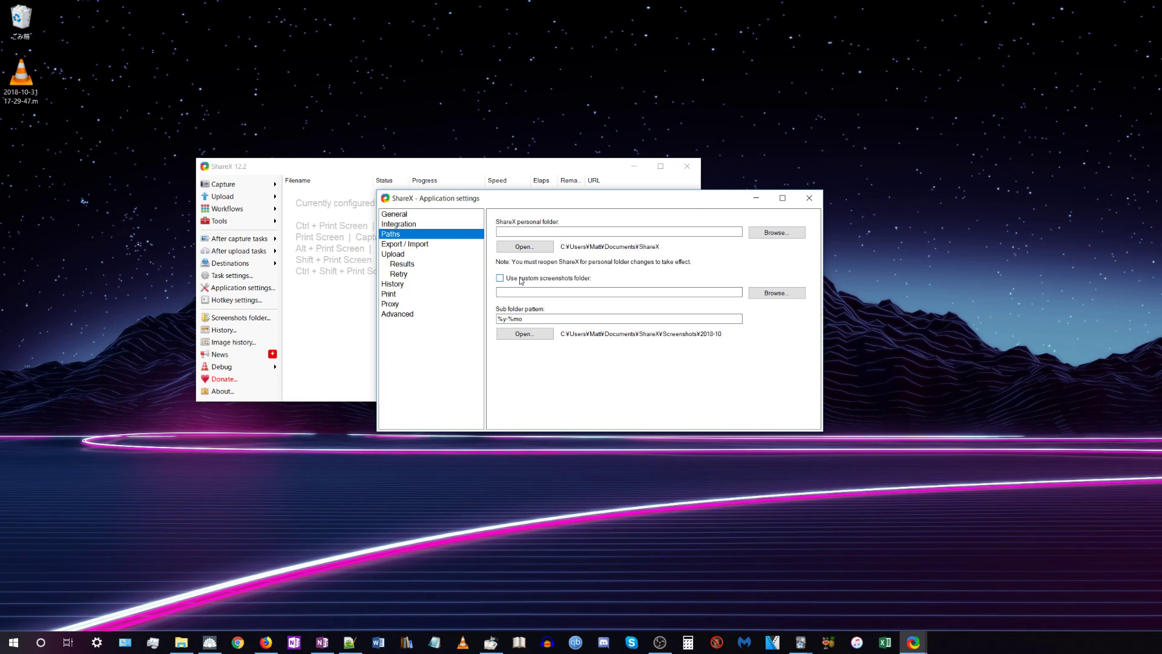
pyautogui.click(499, 277)
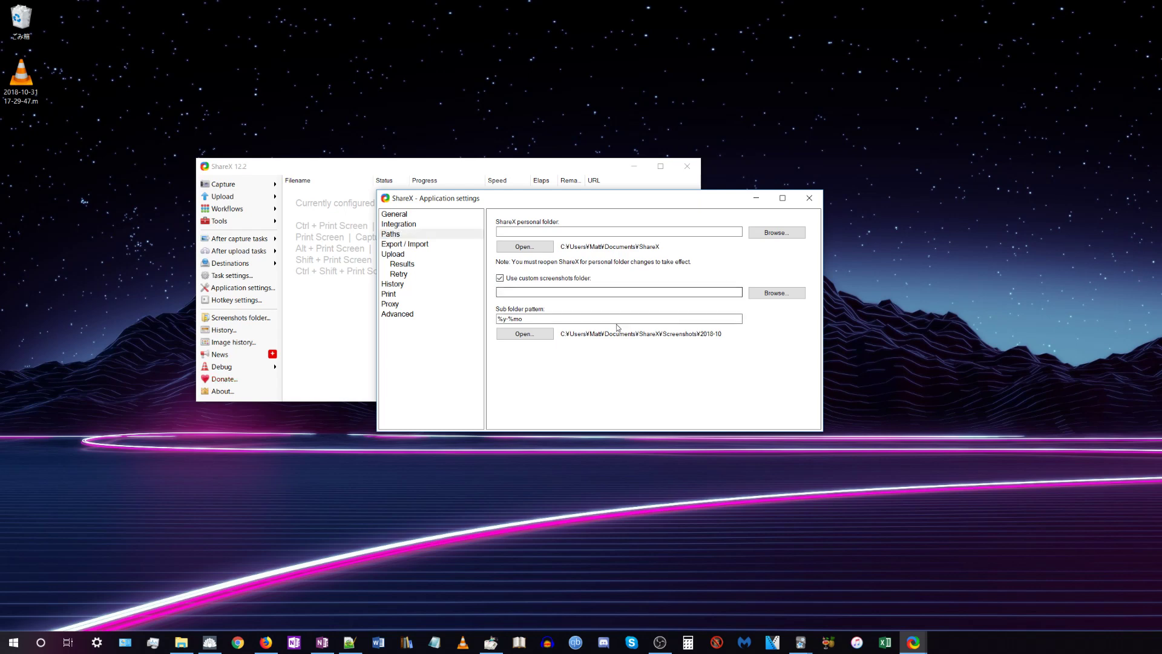
pyautogui.click(776, 292)
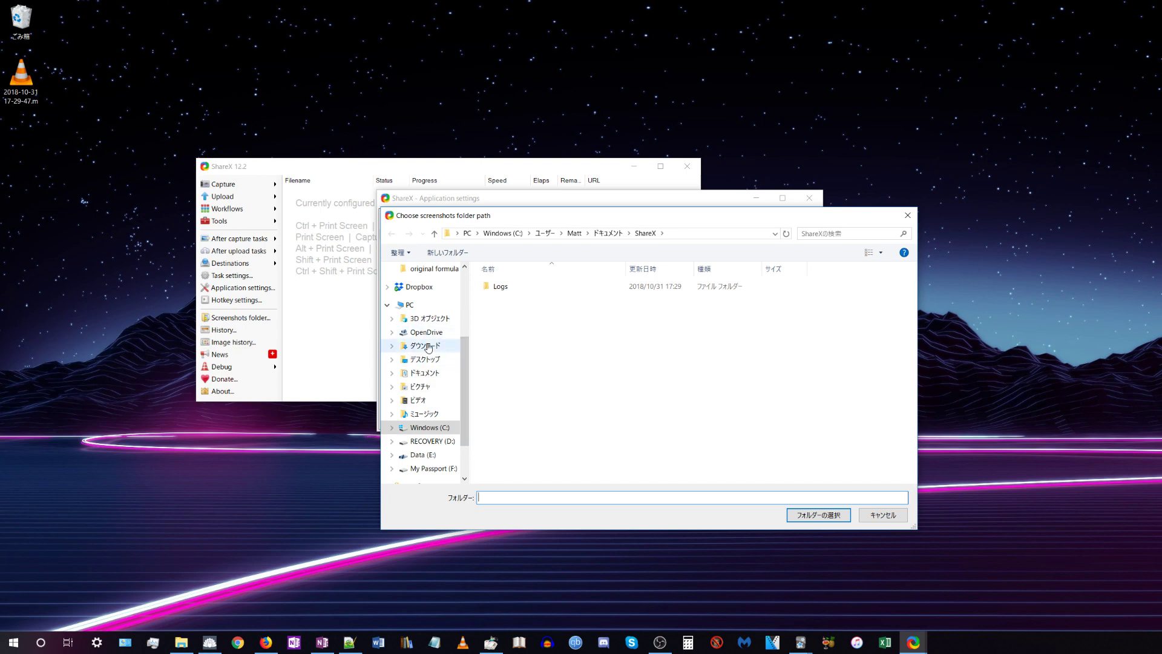
pyautogui.click(424, 359)
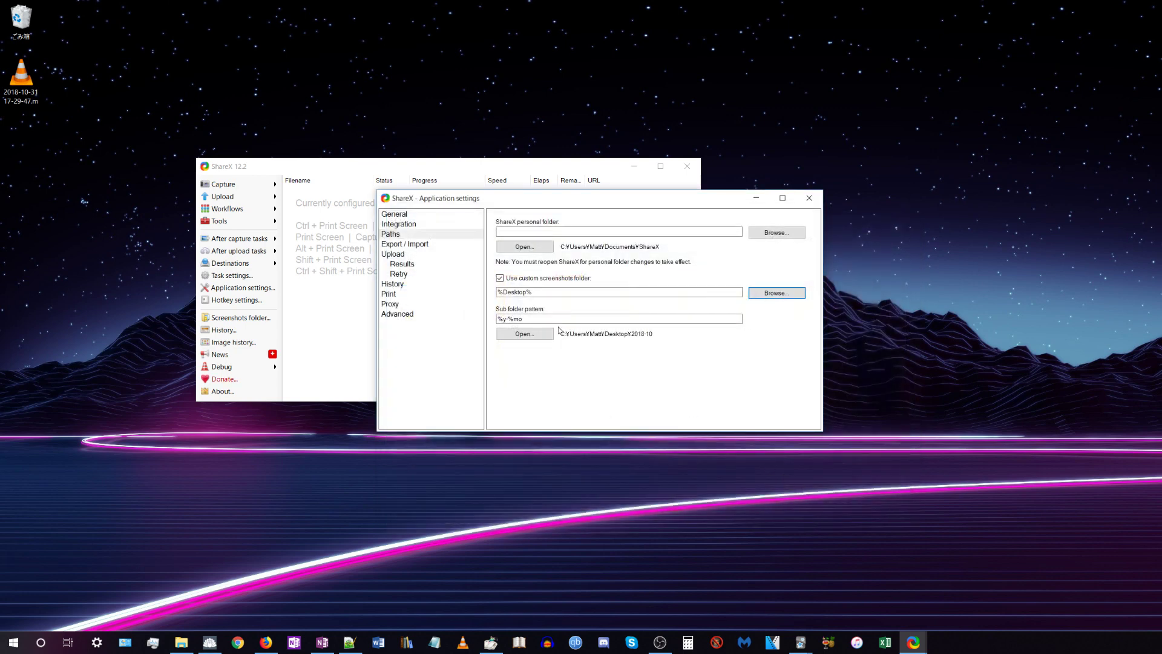
# Clear the sub folder pattern and close Application settings
pyautogui.rightClick(619, 318)
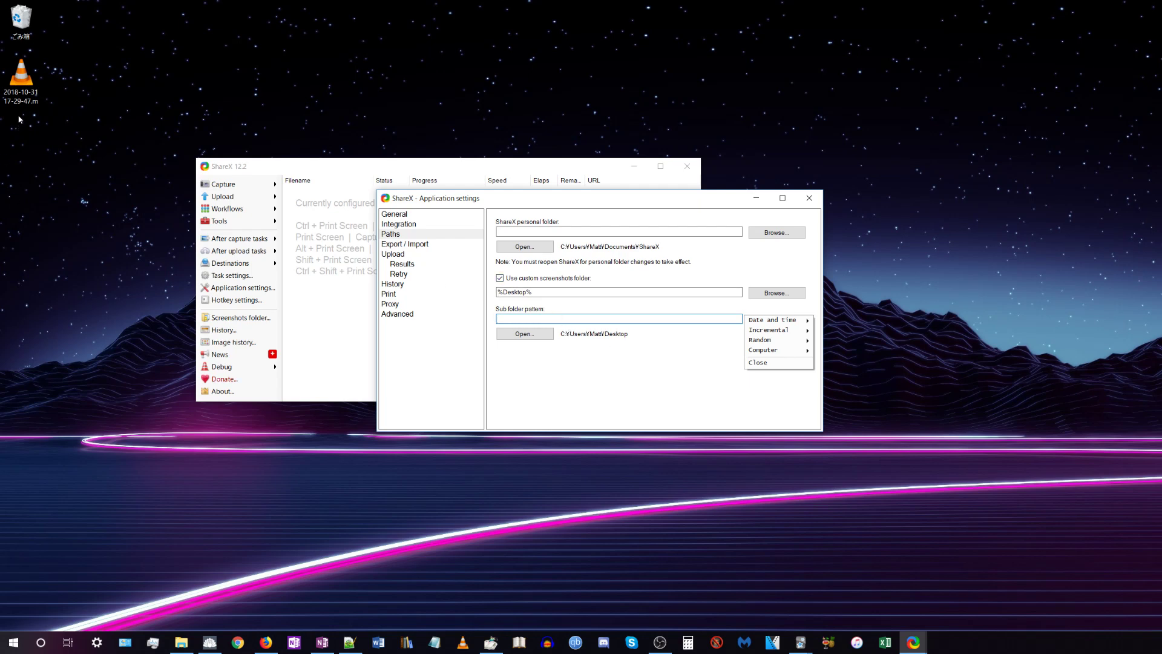
pyautogui.click(619, 319)
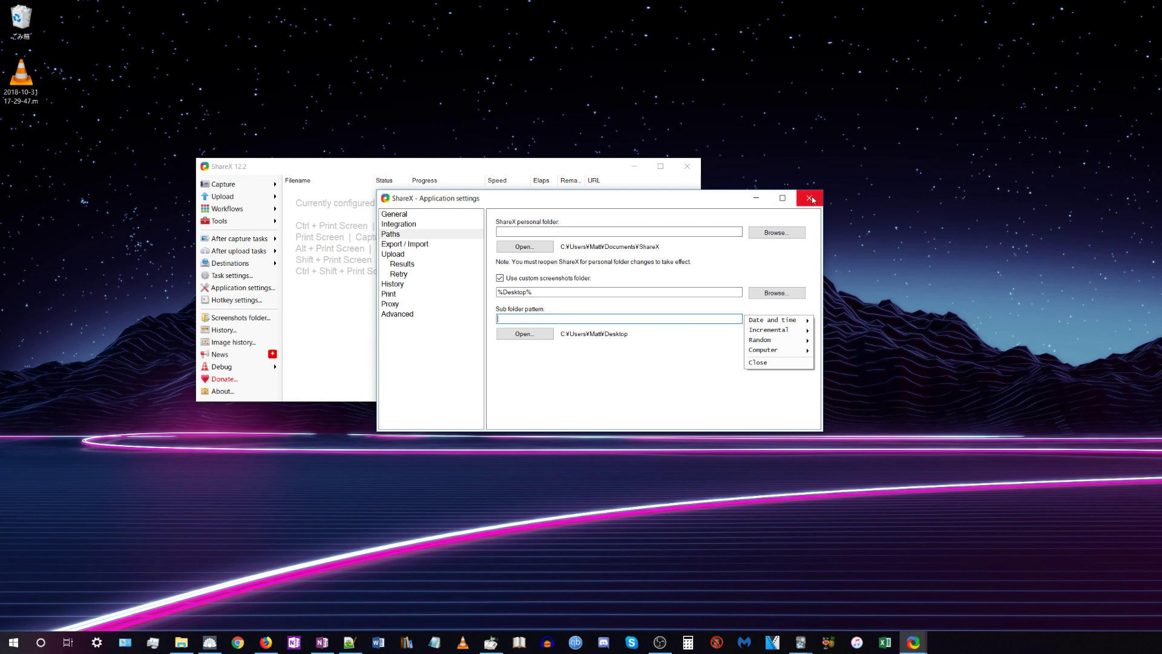
pyautogui.click(810, 198)
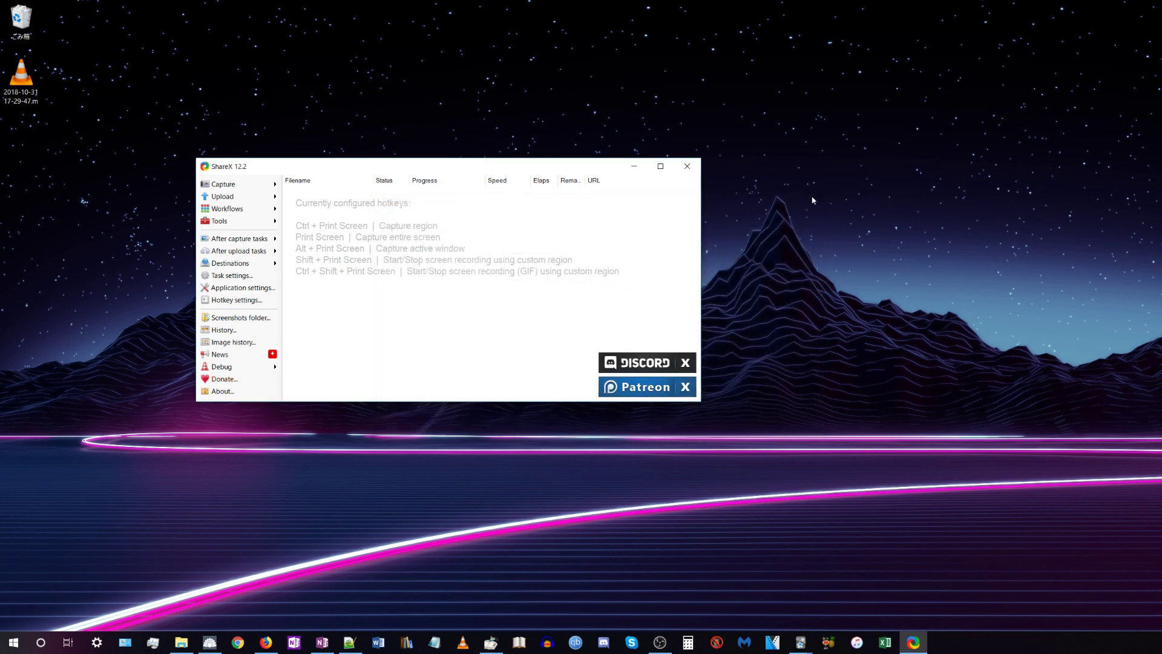
pyautogui.moveTo(236, 300)
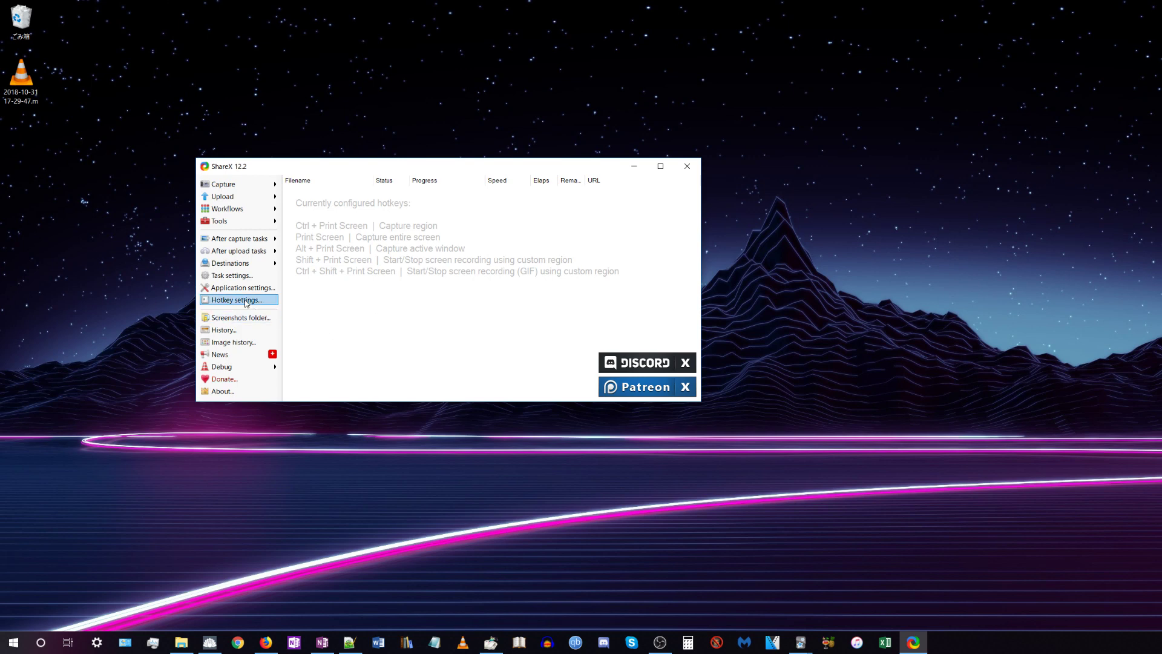
# Add a new hotkey in Hotkey settings and open its Task type list
pyautogui.click(236, 300)
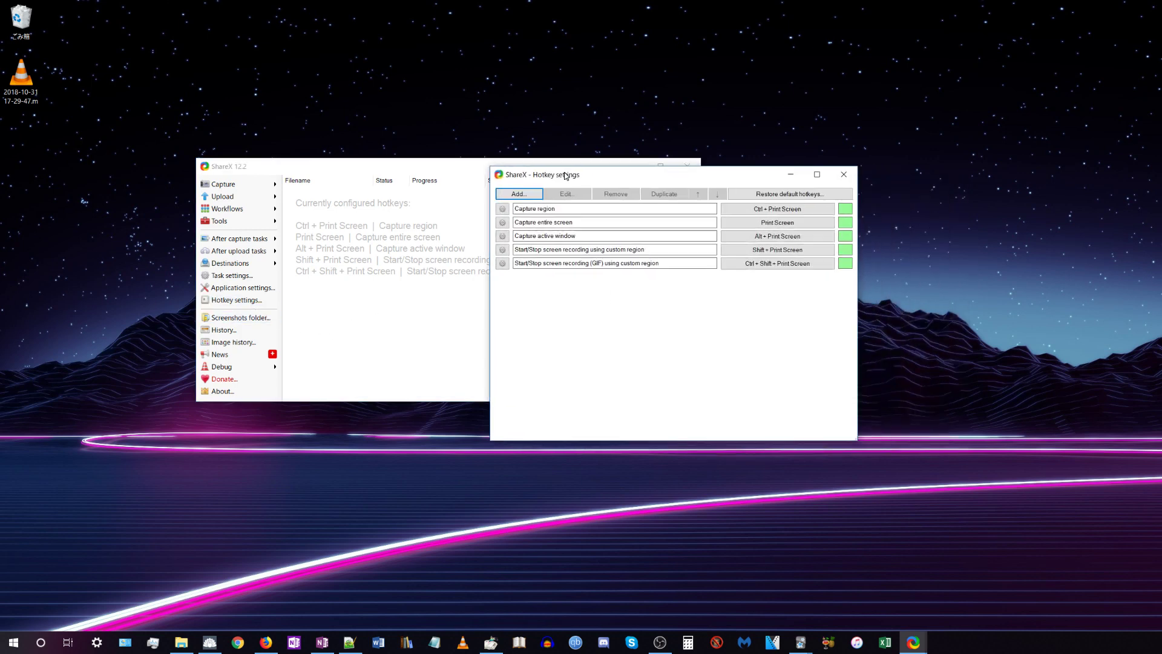
pyautogui.click(518, 194)
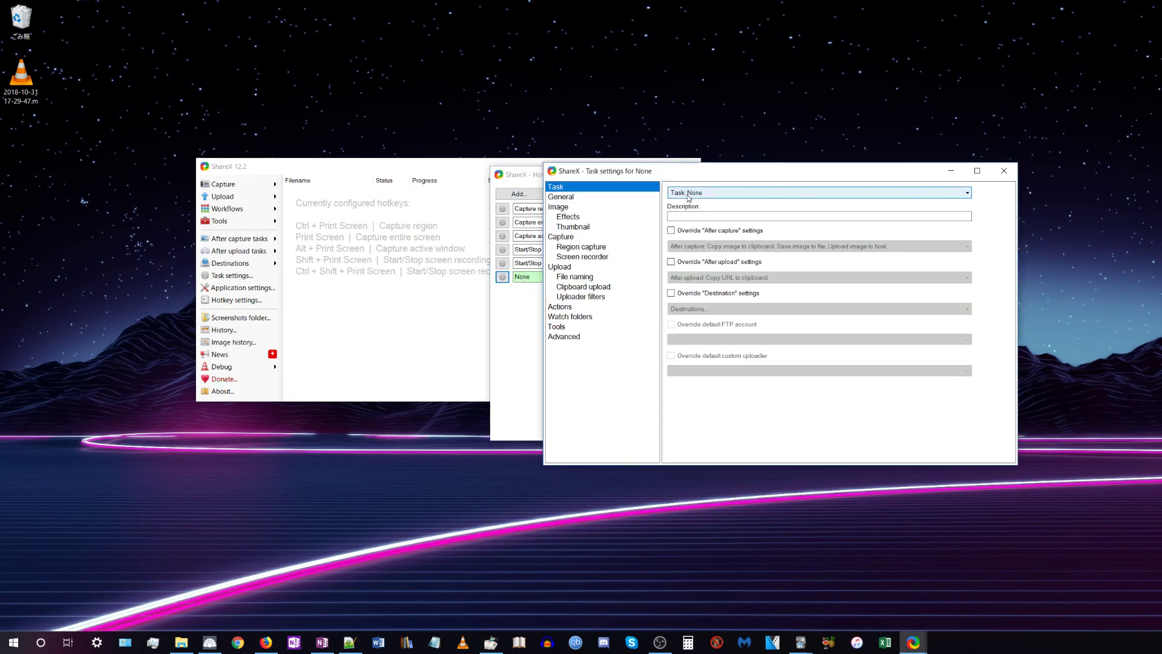
pyautogui.click(818, 192)
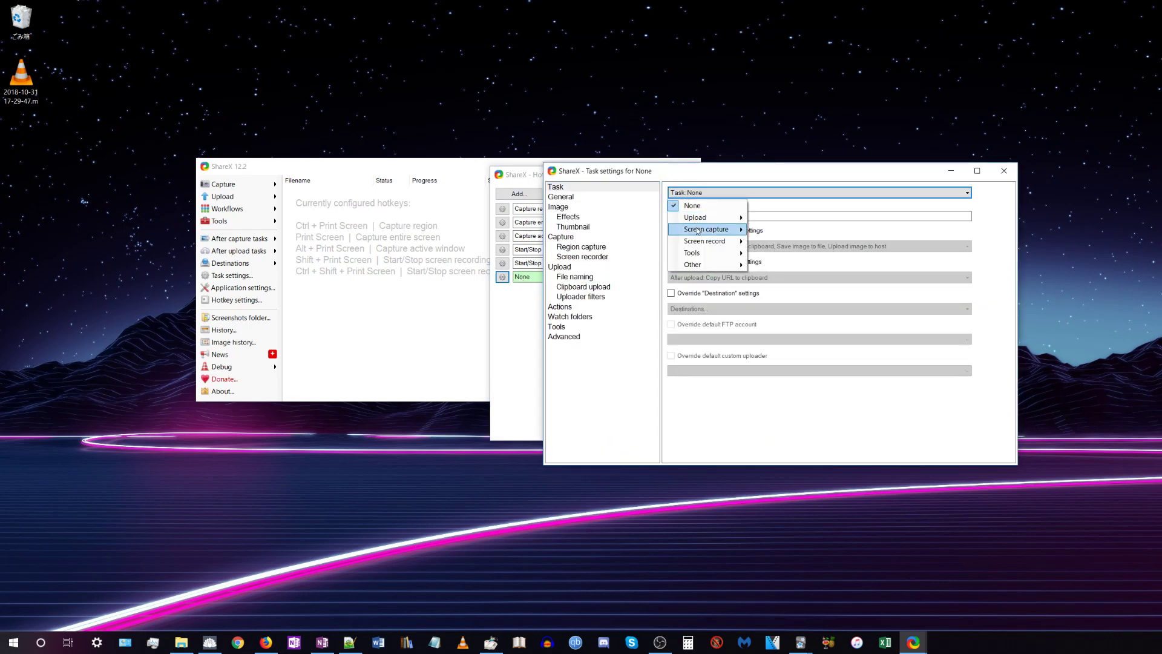
pyautogui.moveTo(704, 240)
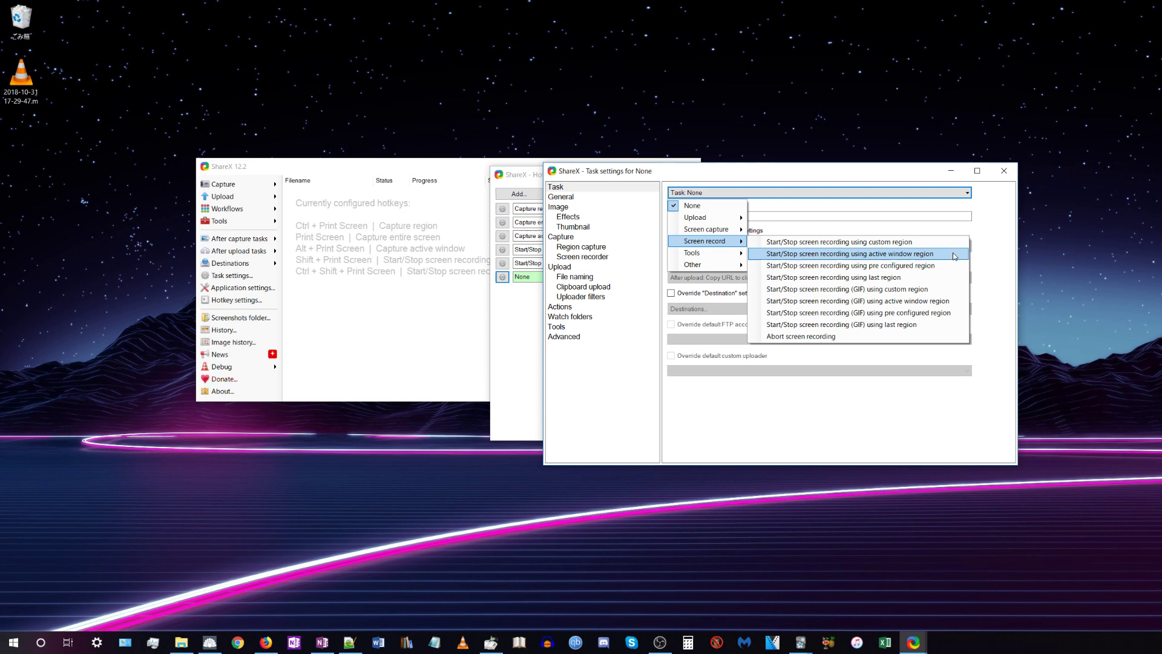
# Set Start/Stop active-window screen recording, overriding after-capture to copy image and file to clipboard
pyautogui.click(849, 254)
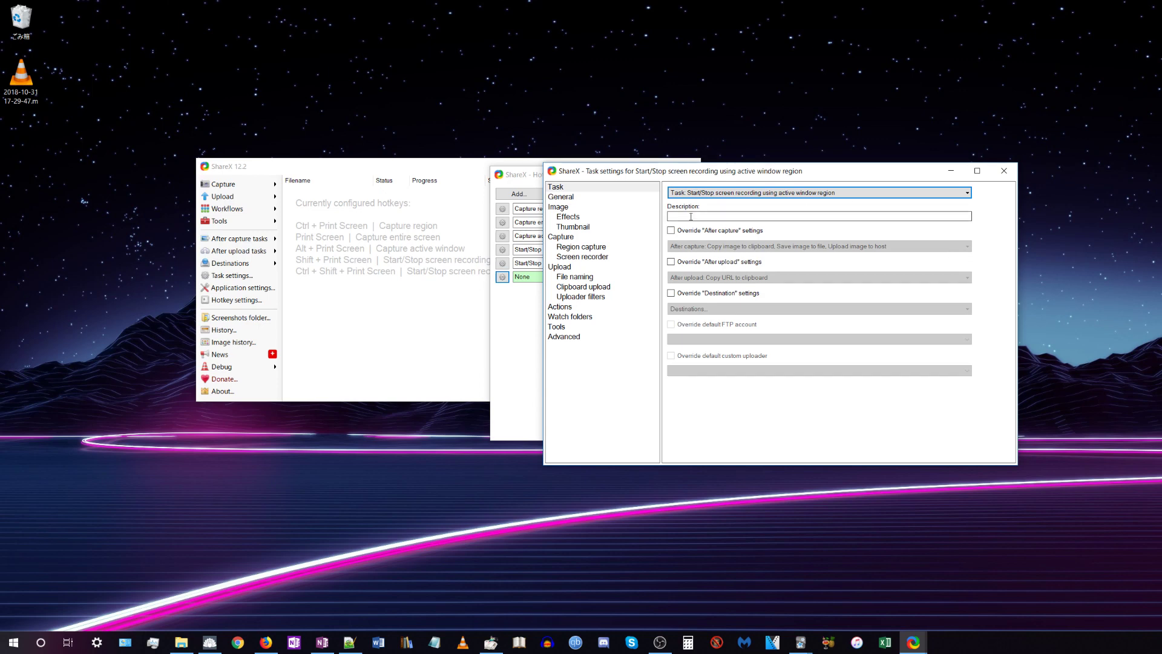
pyautogui.click(671, 230)
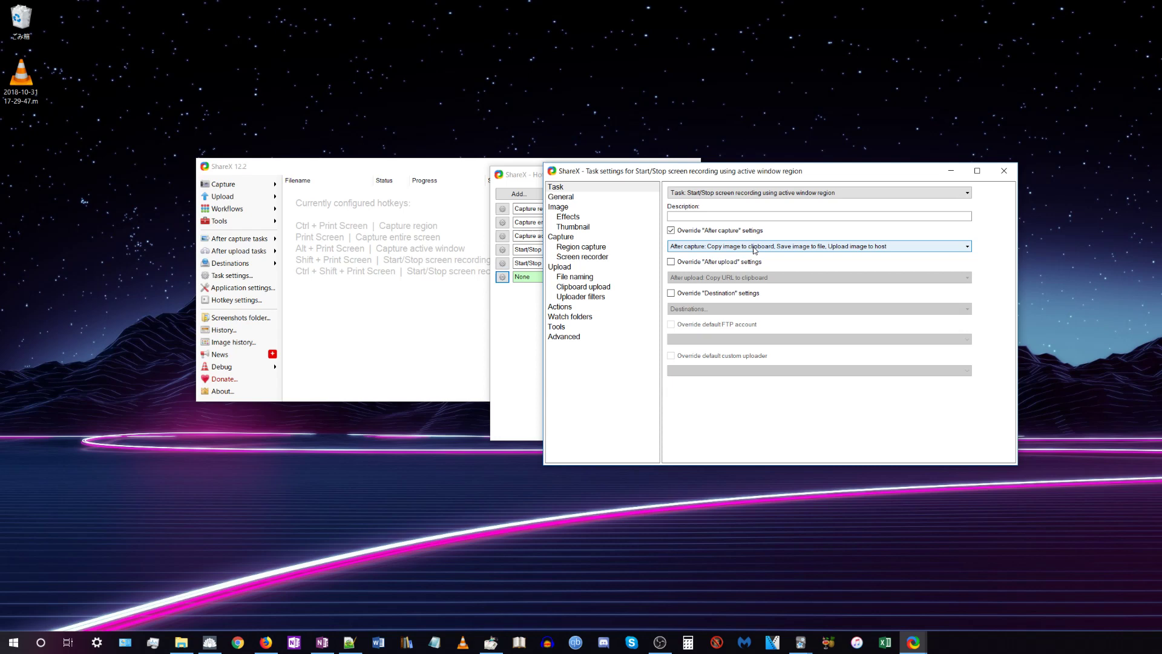
pyautogui.click(815, 245)
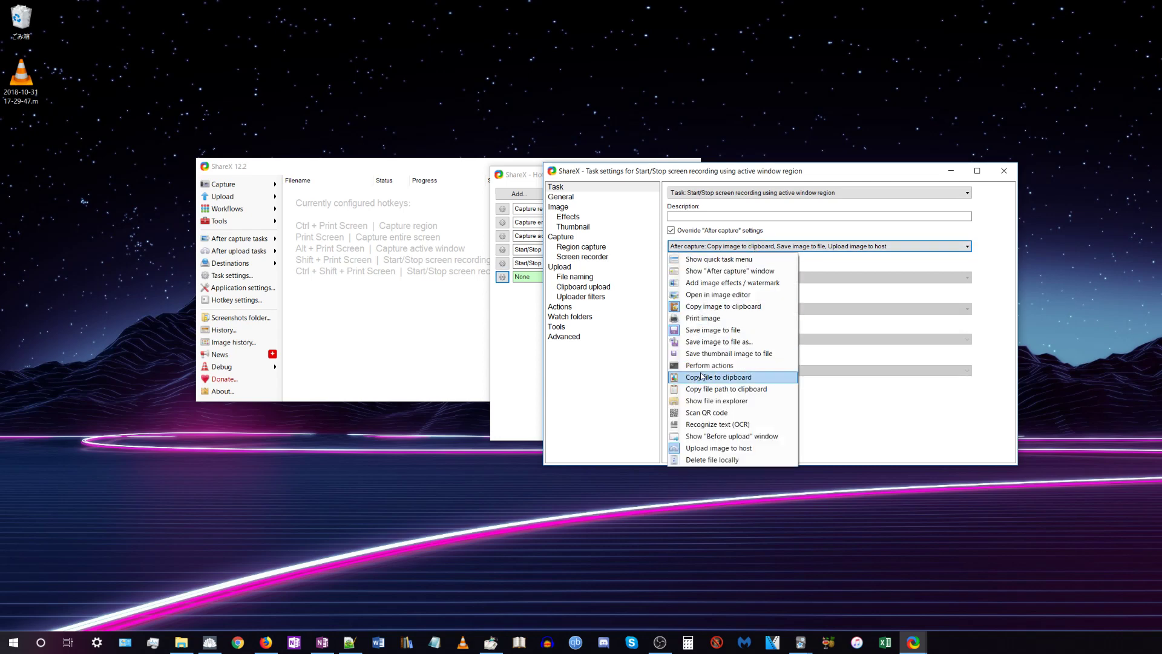
pyautogui.moveTo(711, 330)
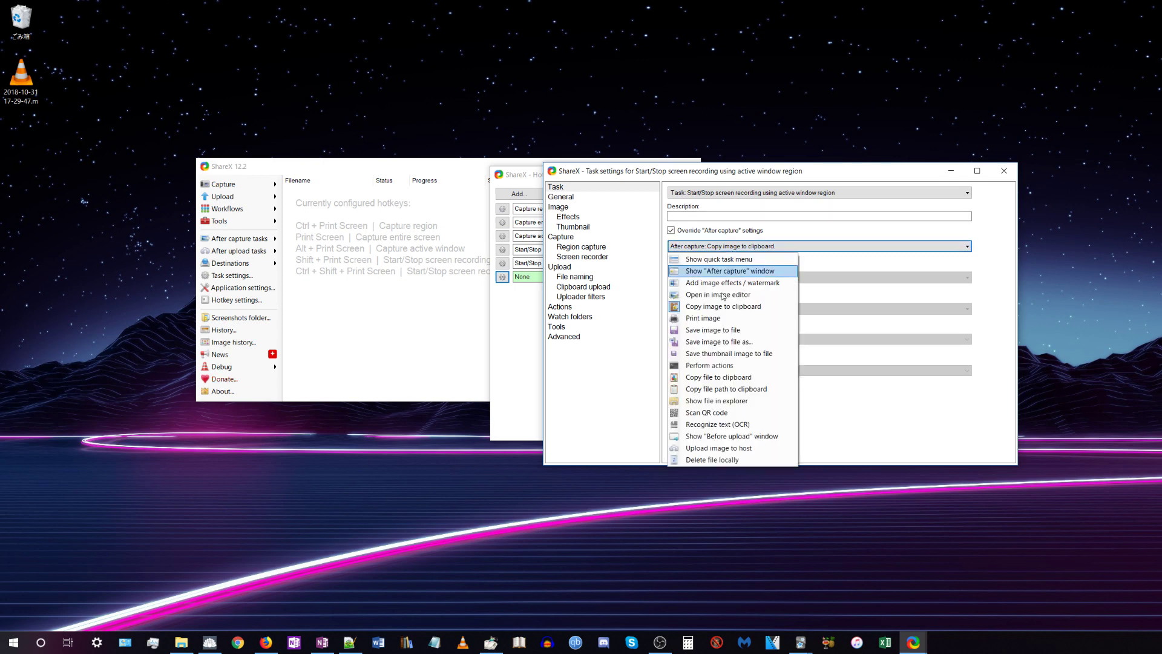
pyautogui.moveTo(716, 377)
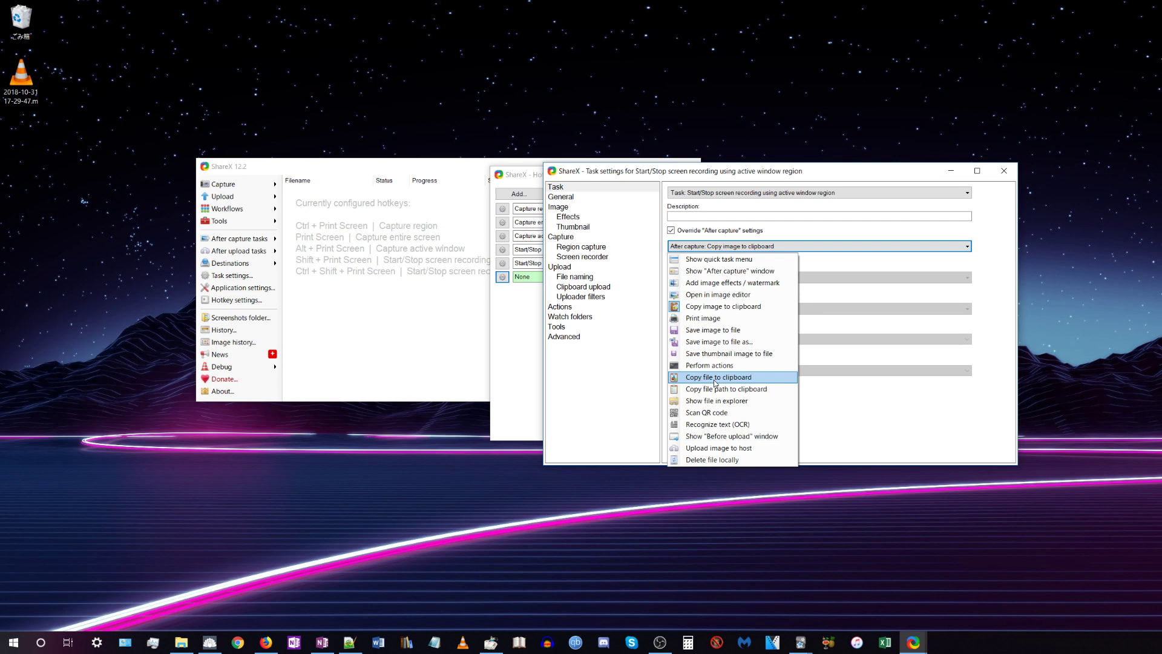
pyautogui.click(716, 377)
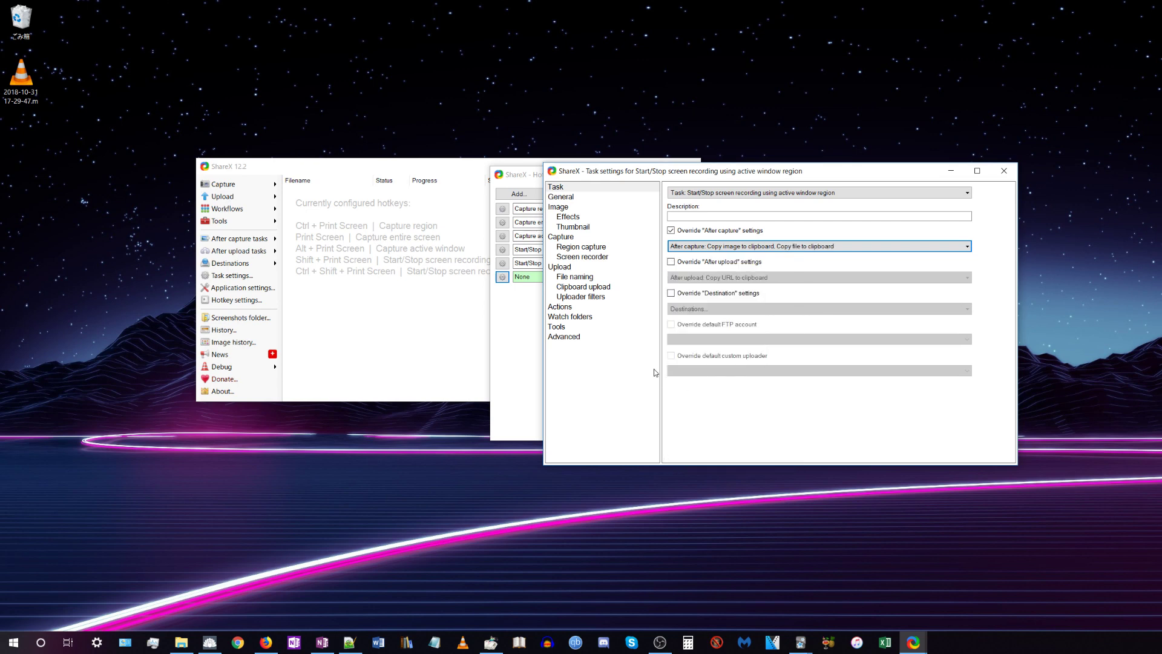
# Override the hotkey's capture settings, then open Screen recording options from Screen recorder
pyautogui.click(561, 236)
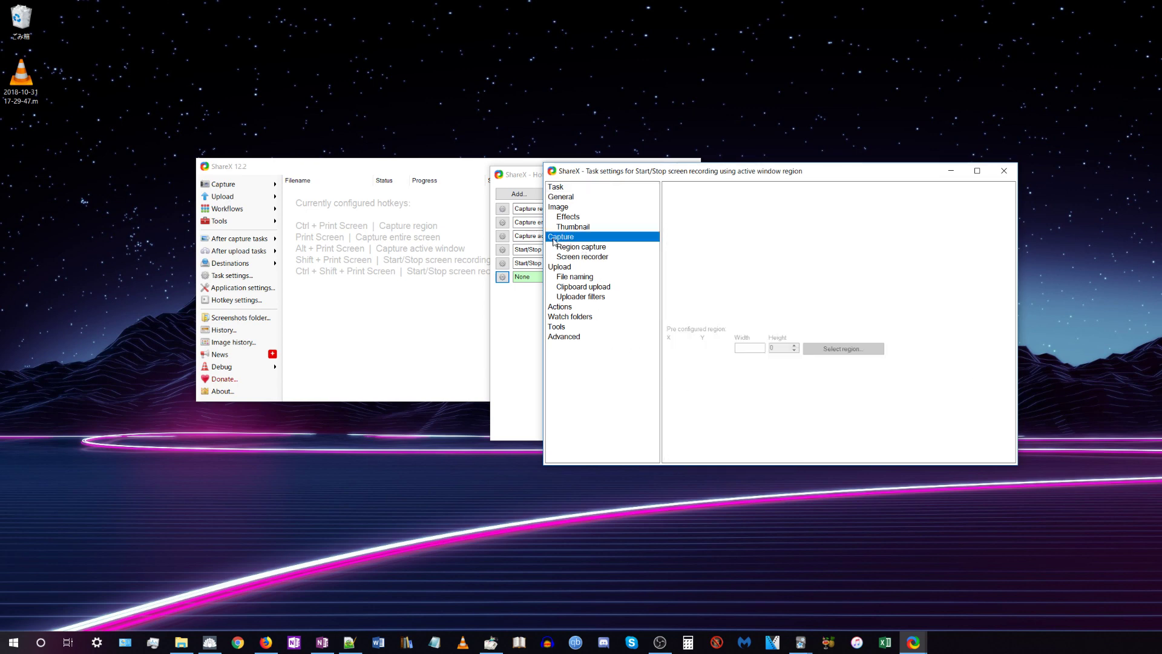
pyautogui.click(561, 236)
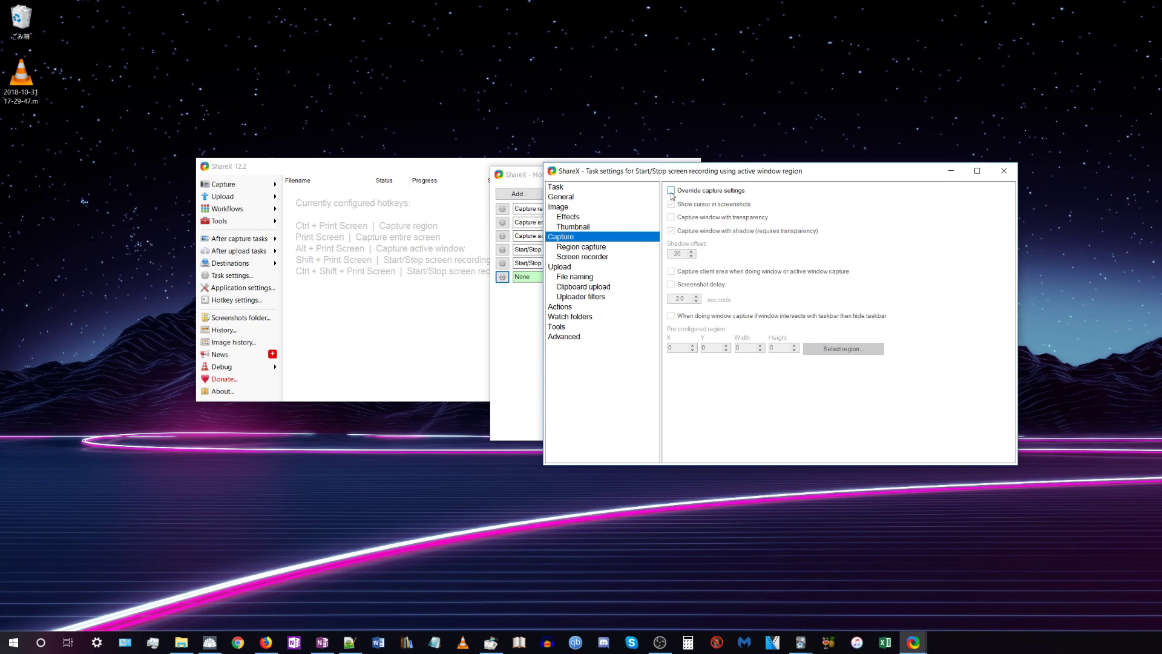
pyautogui.click(670, 190)
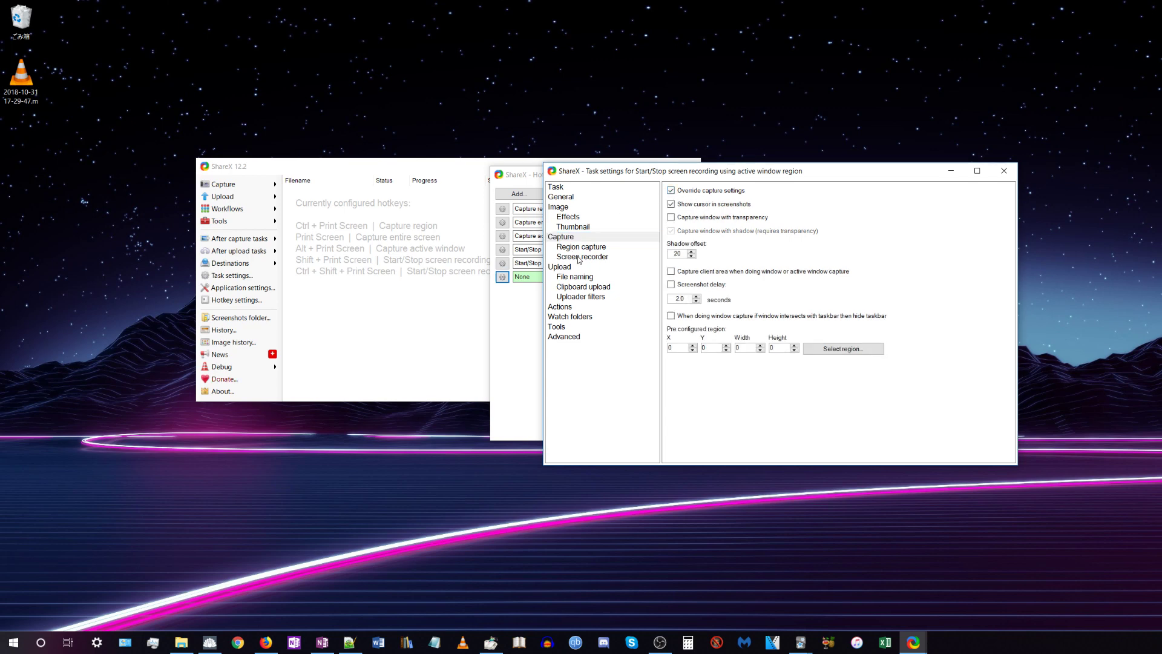
pyautogui.click(581, 255)
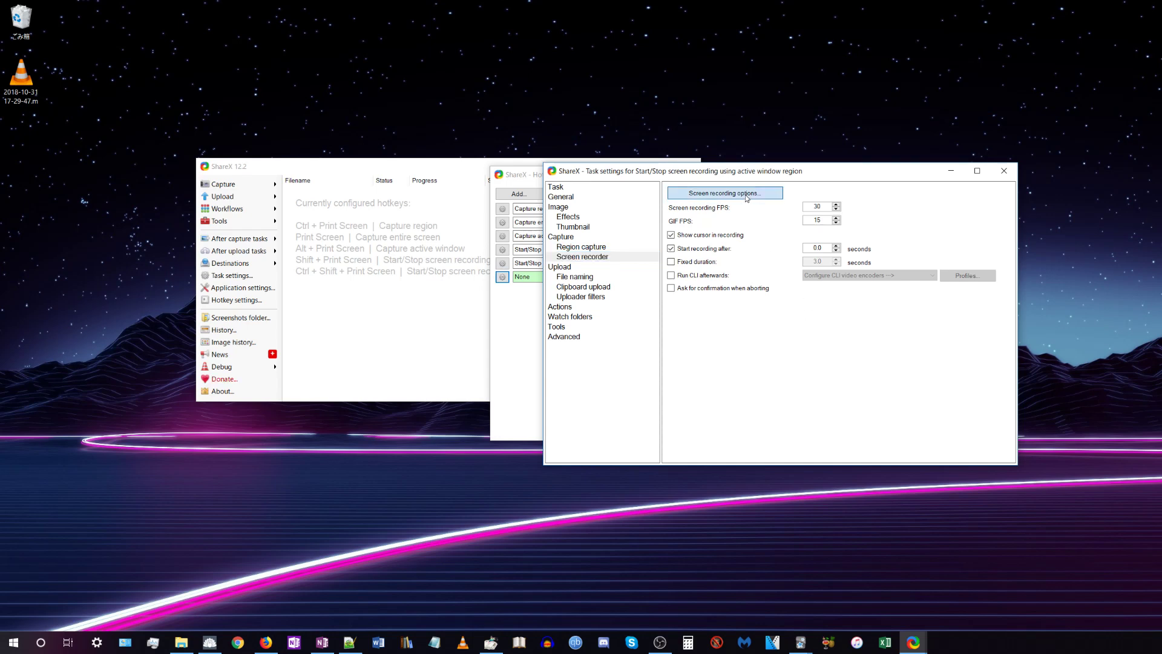
pyautogui.click(723, 193)
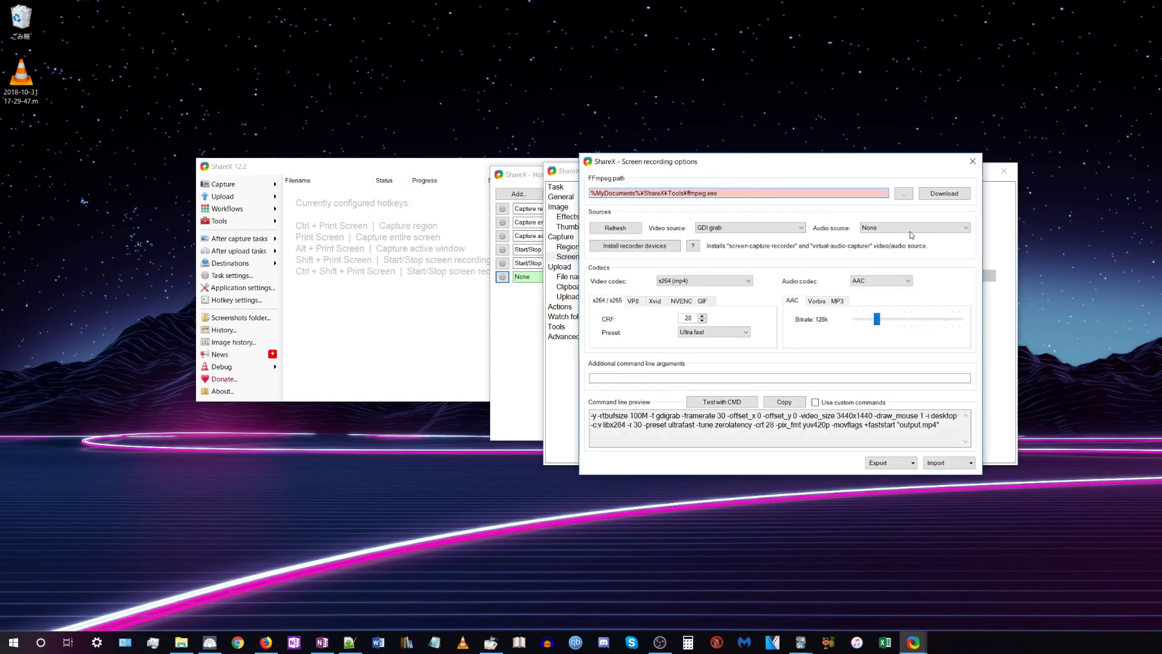
pyautogui.click(944, 194)
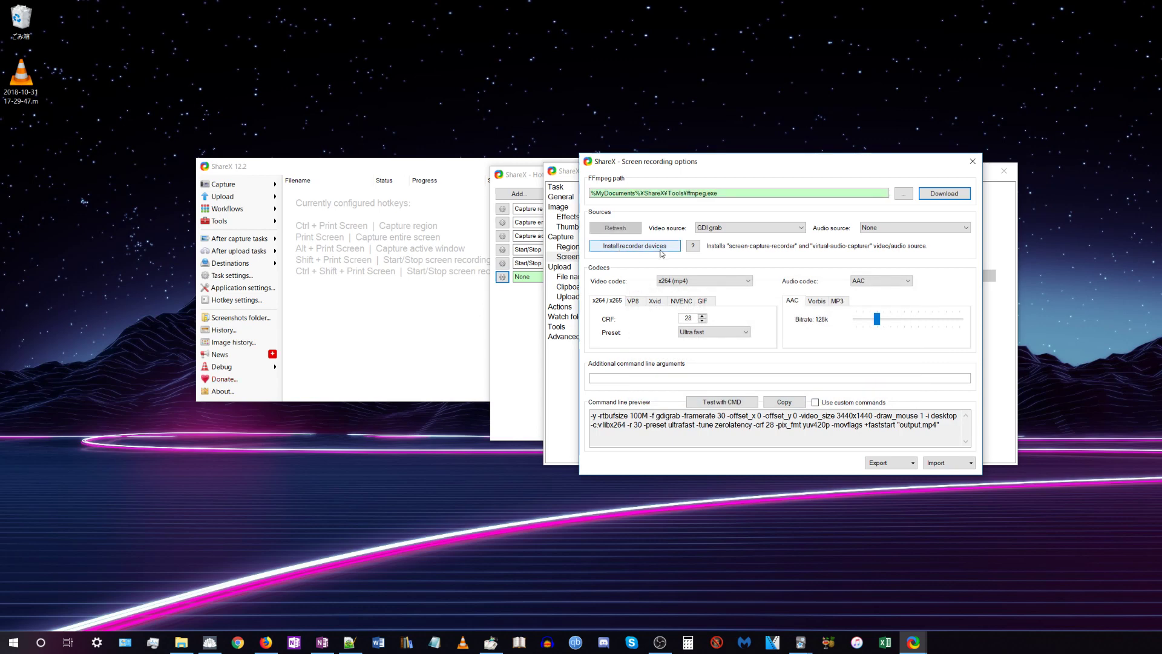
pyautogui.moveTo(643, 251)
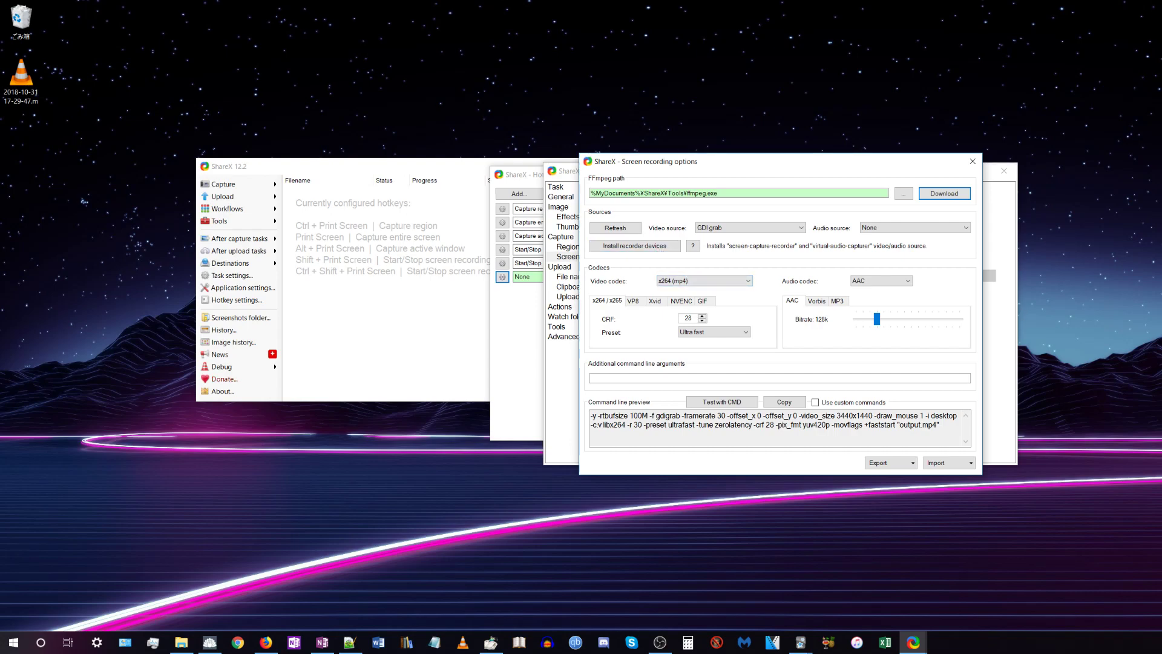
pyautogui.click(657, 643)
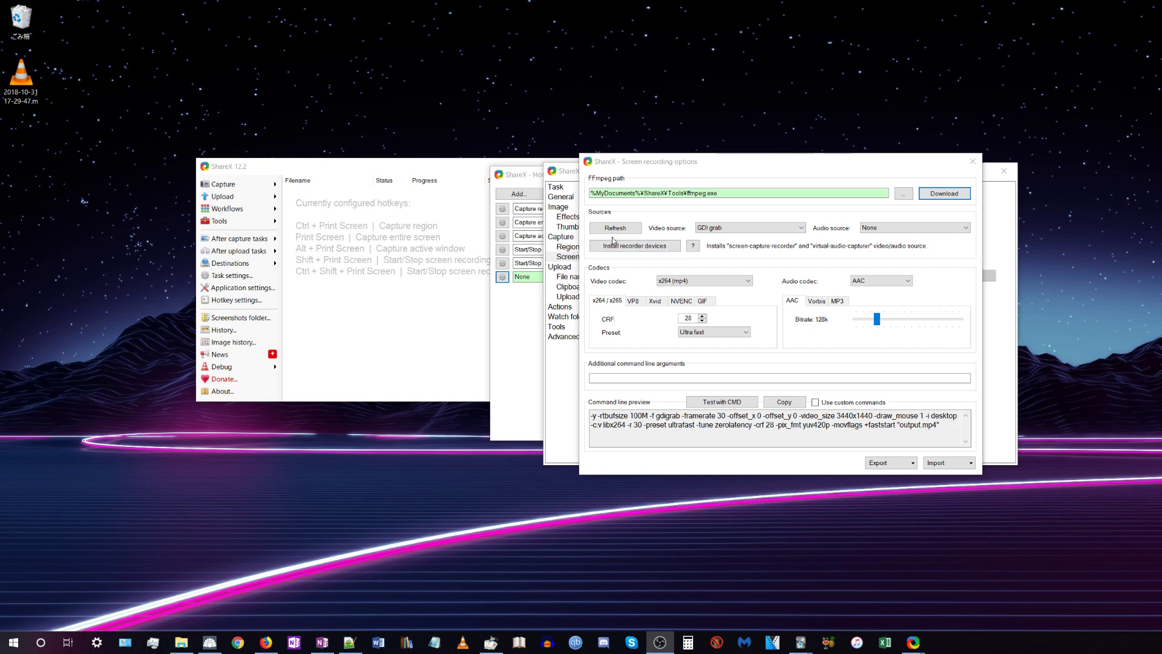
pyautogui.moveTo(741, 308)
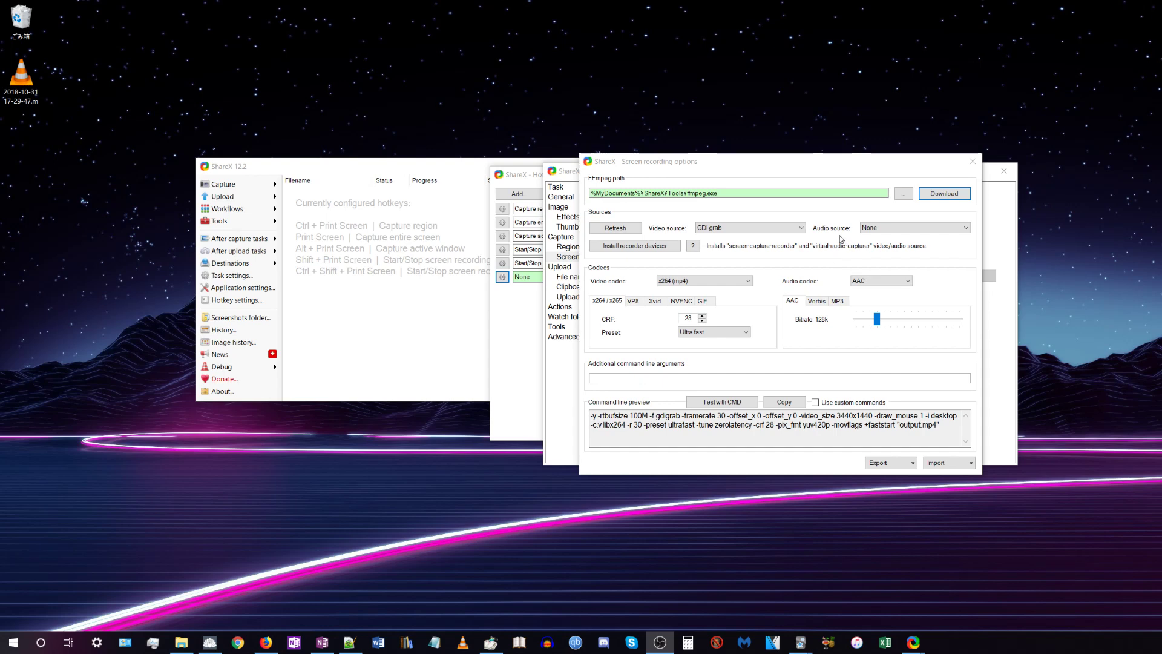
# Set audio source to virtual-audio-capturer, video source to None, and audio codec to MP3
pyautogui.click(913, 227)
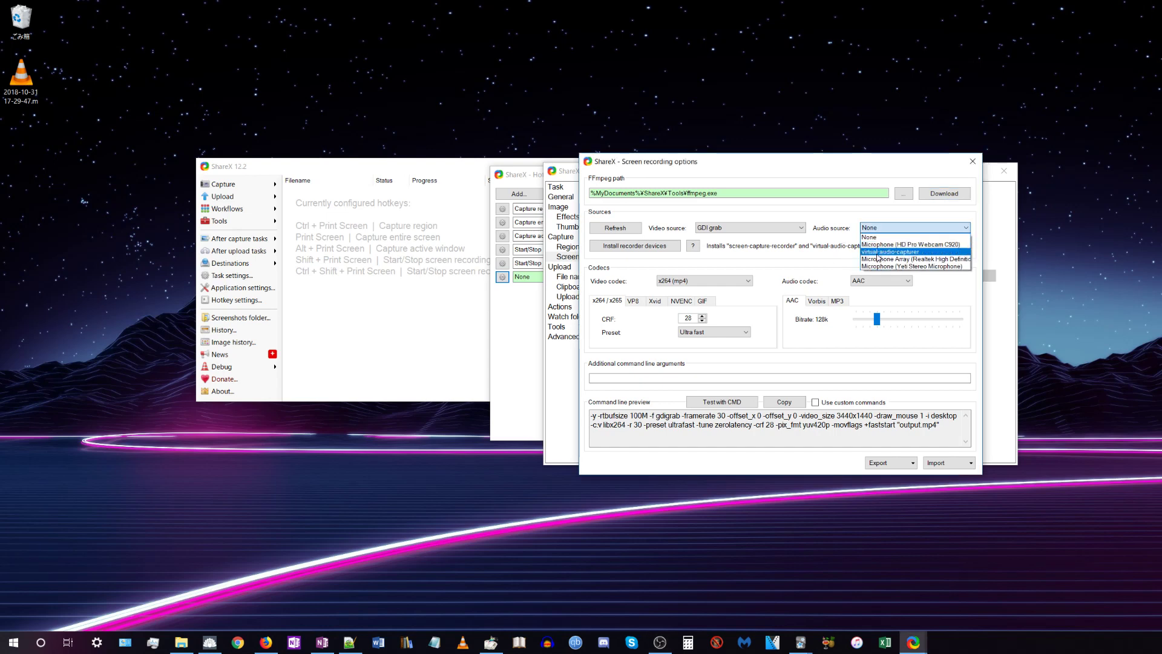
pyautogui.click(890, 251)
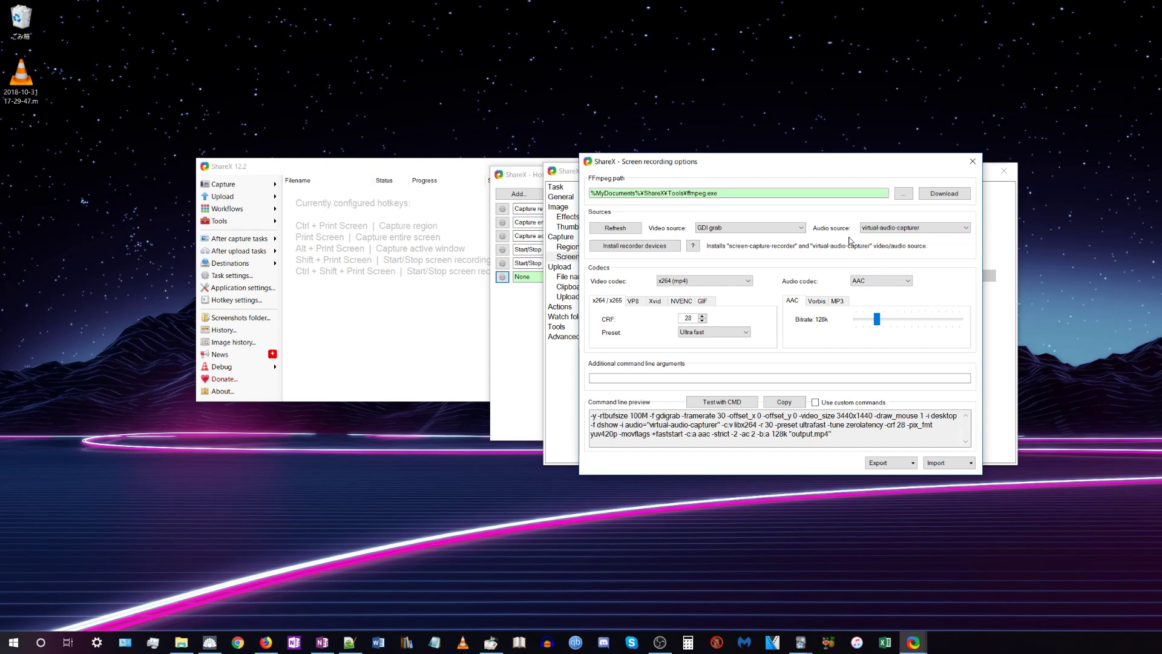
pyautogui.moveTo(826, 221)
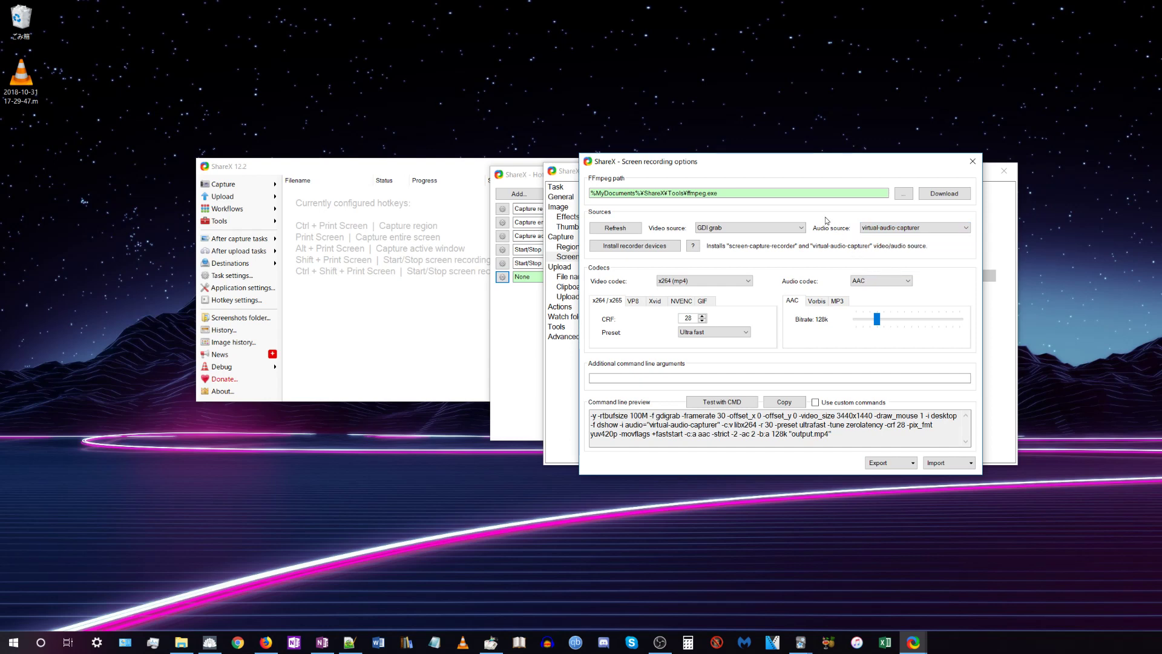
pyautogui.moveTo(726, 239)
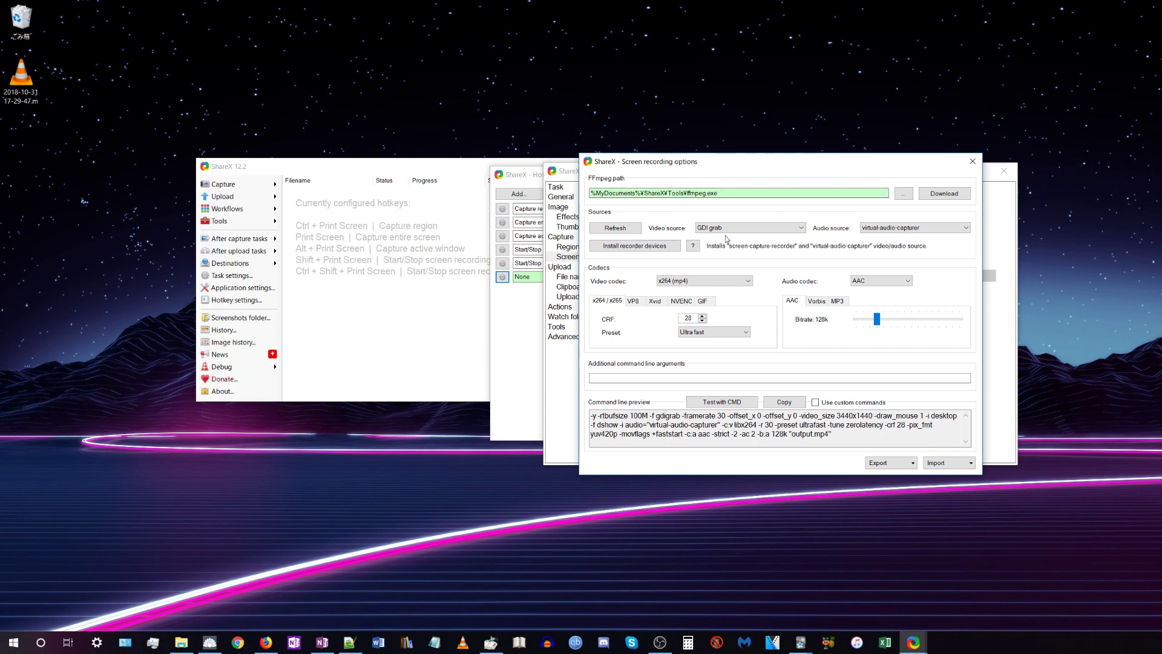
pyautogui.click(749, 228)
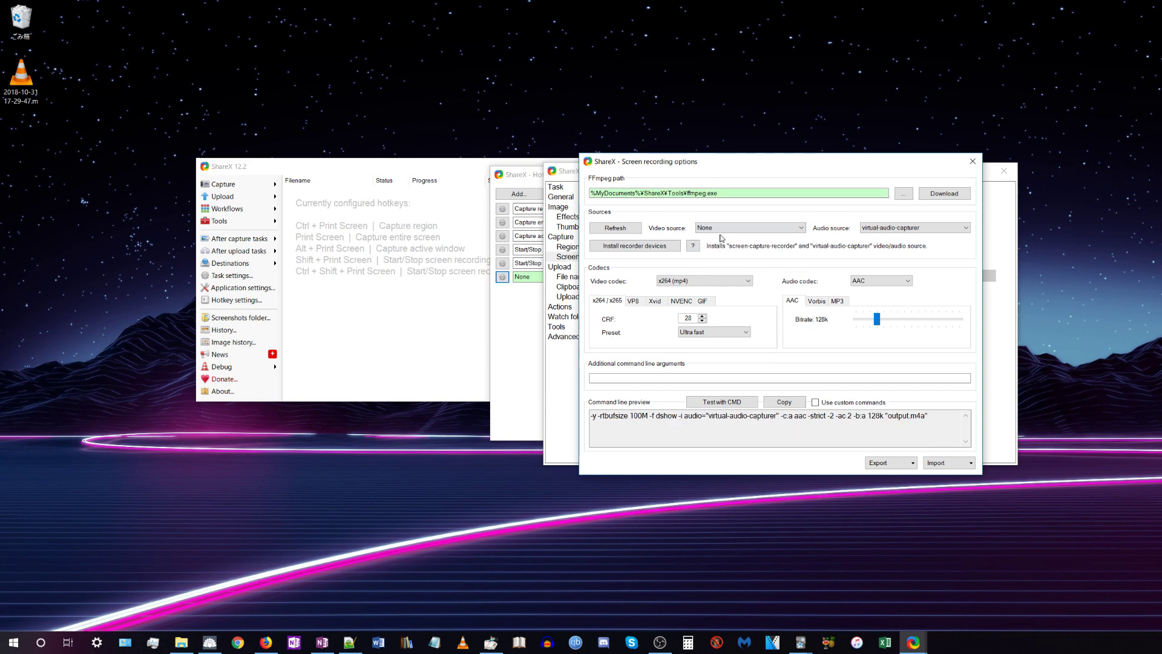
pyautogui.moveTo(772, 295)
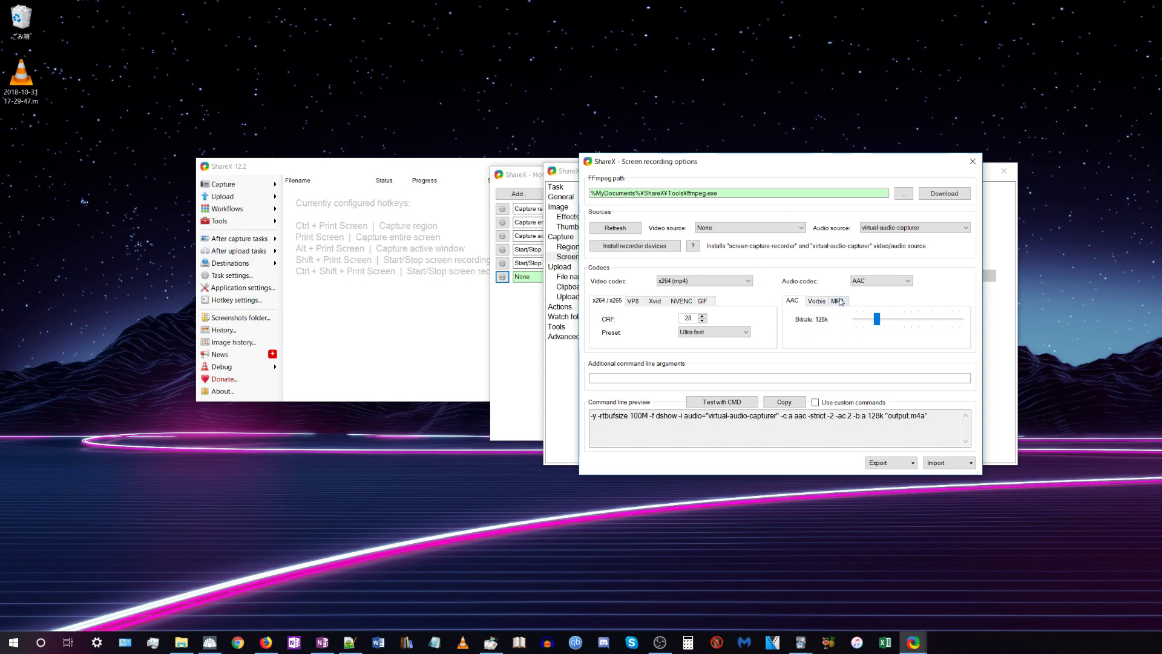
pyautogui.click(878, 280)
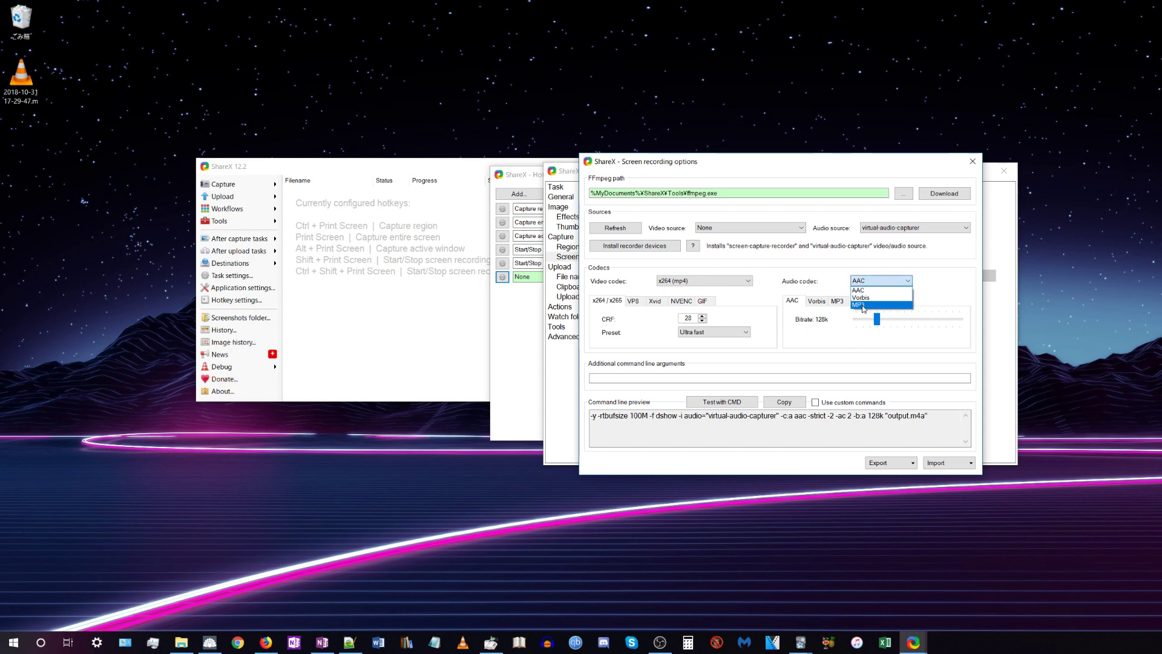
pyautogui.click(859, 304)
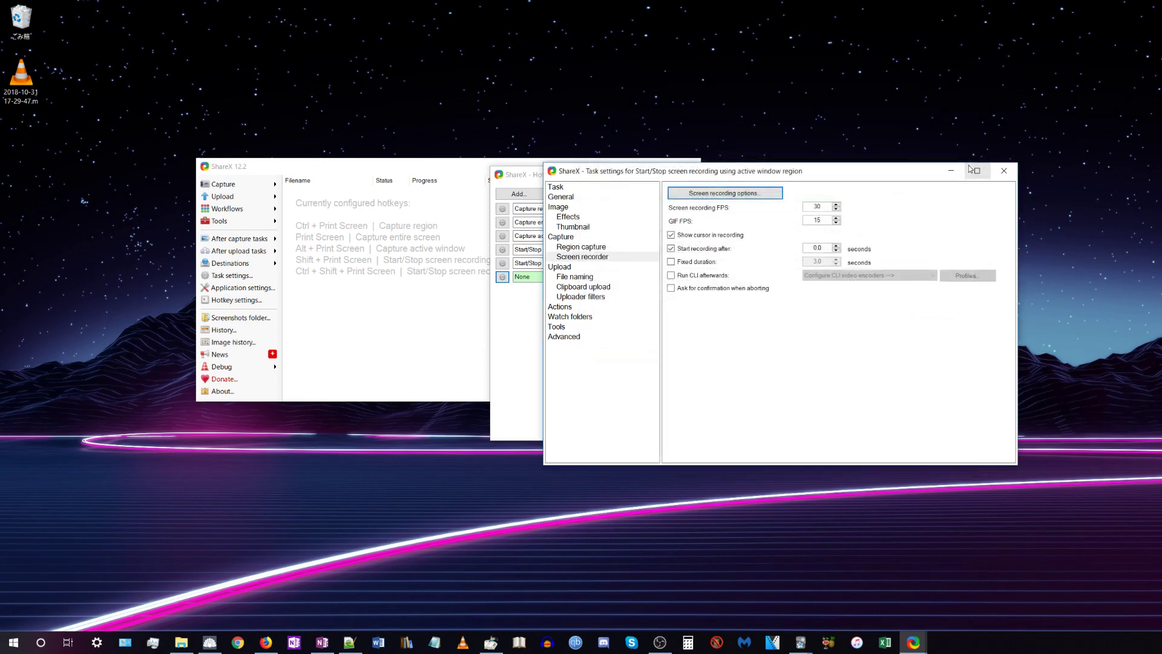
# Close task settings and select the active window region recording row's hotkey box
pyautogui.click(1003, 171)
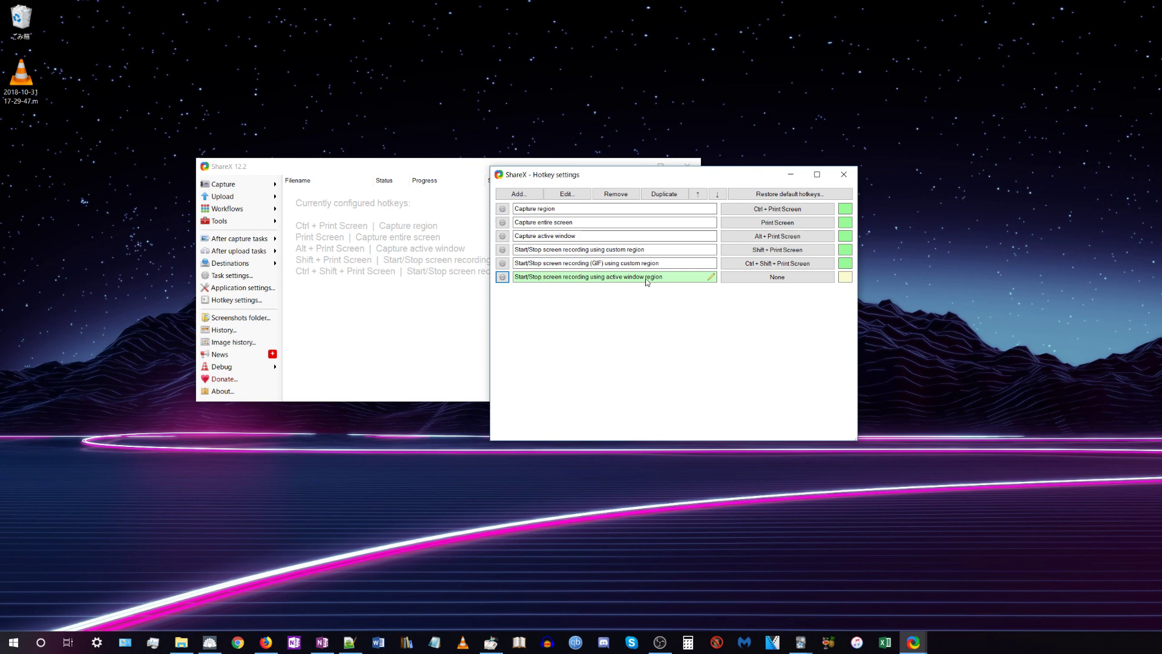
pyautogui.click(776, 277)
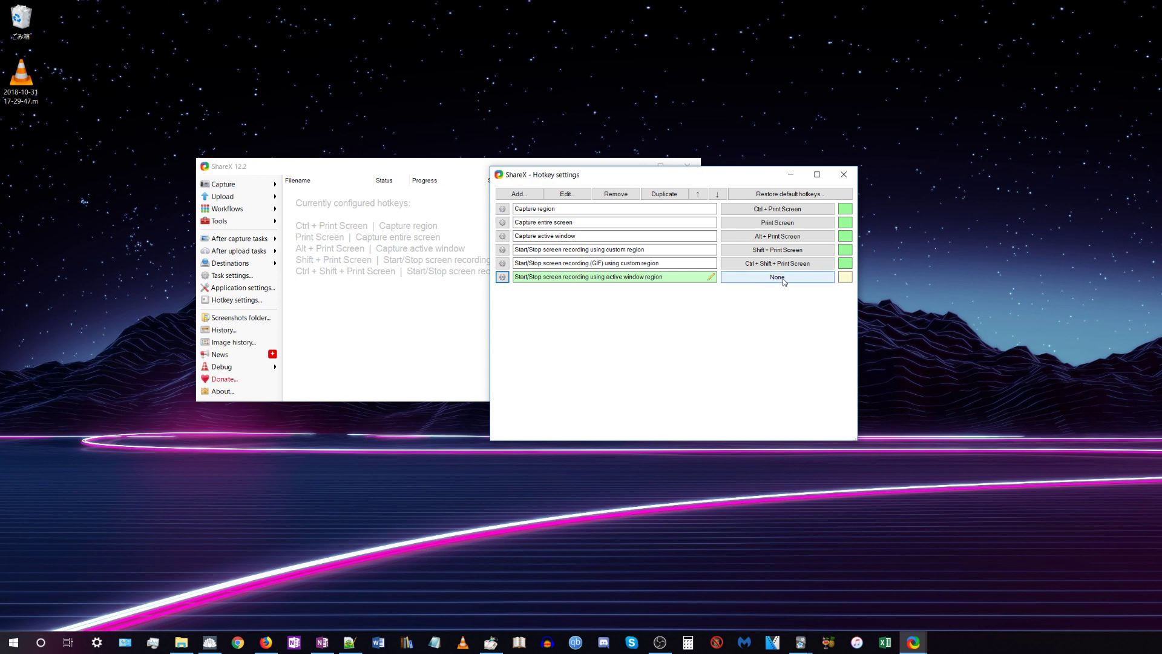
pyautogui.click(776, 277)
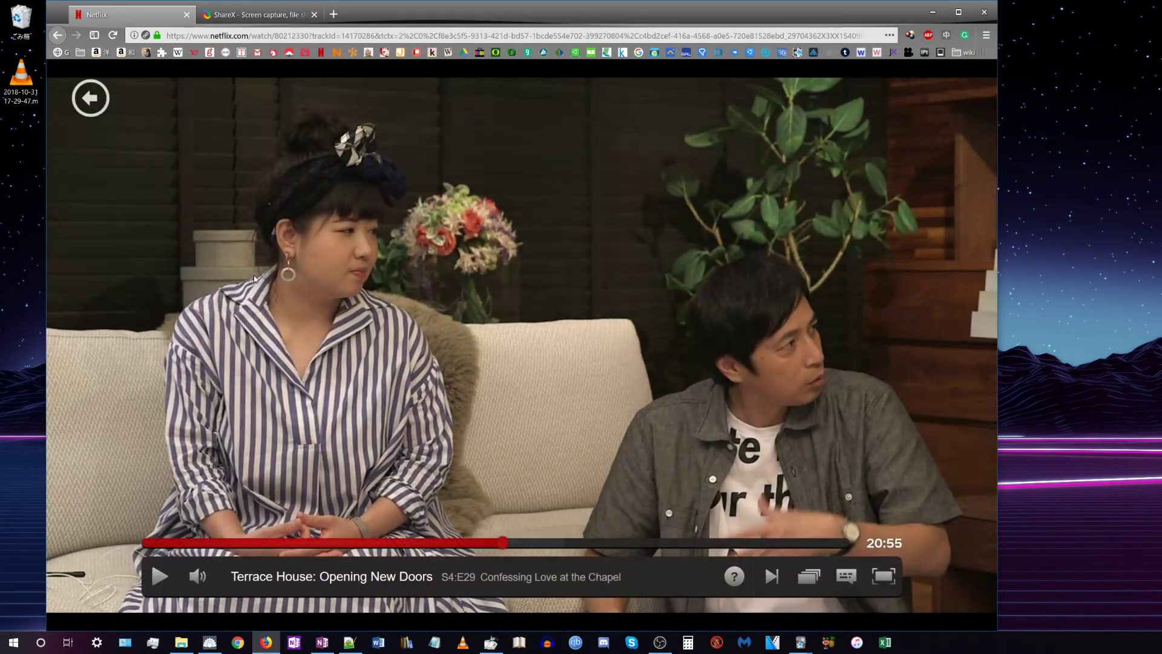
# Resume the Terrace House episode to capture its audio, then pause playback
pyautogui.click(159, 576)
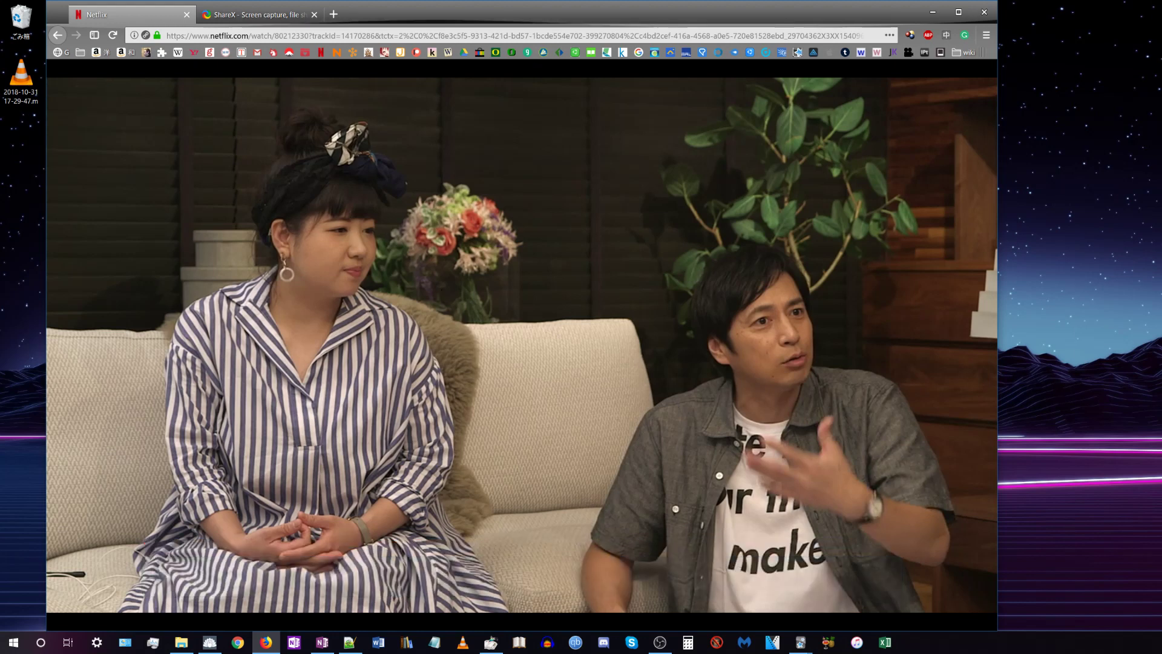
pyautogui.moveTo(441, 378)
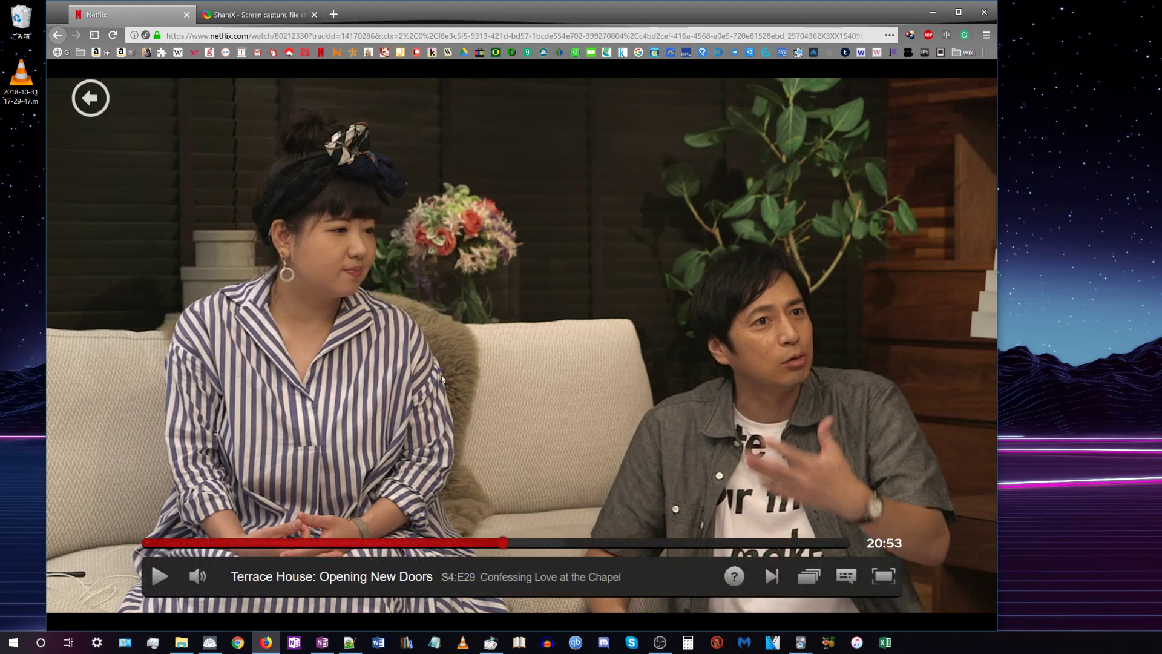
pyautogui.click(160, 577)
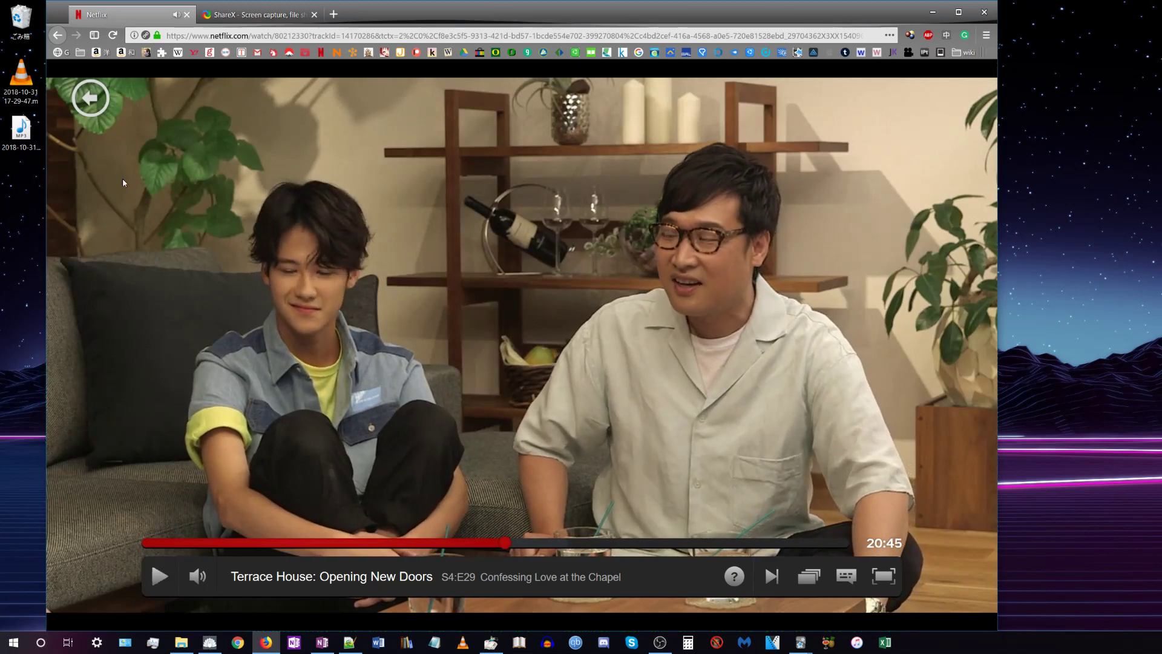
pyautogui.click(808, 577)
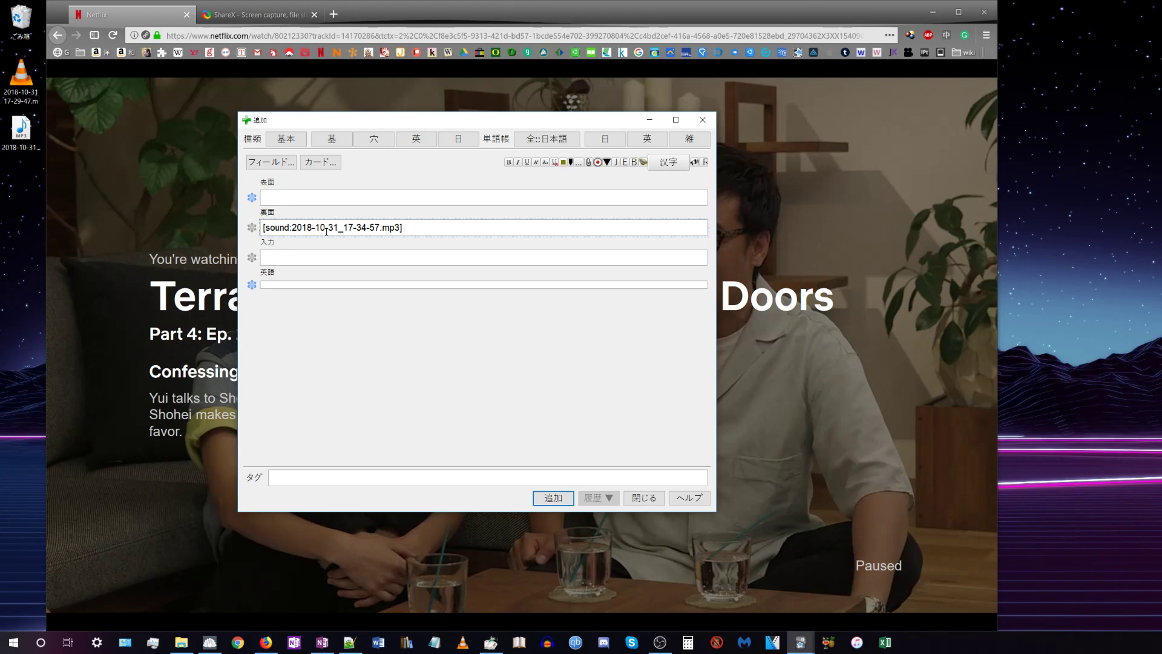
# Paste the recorded MP3 clip into the Anki card's back (裏面) field
pyautogui.click(331, 139)
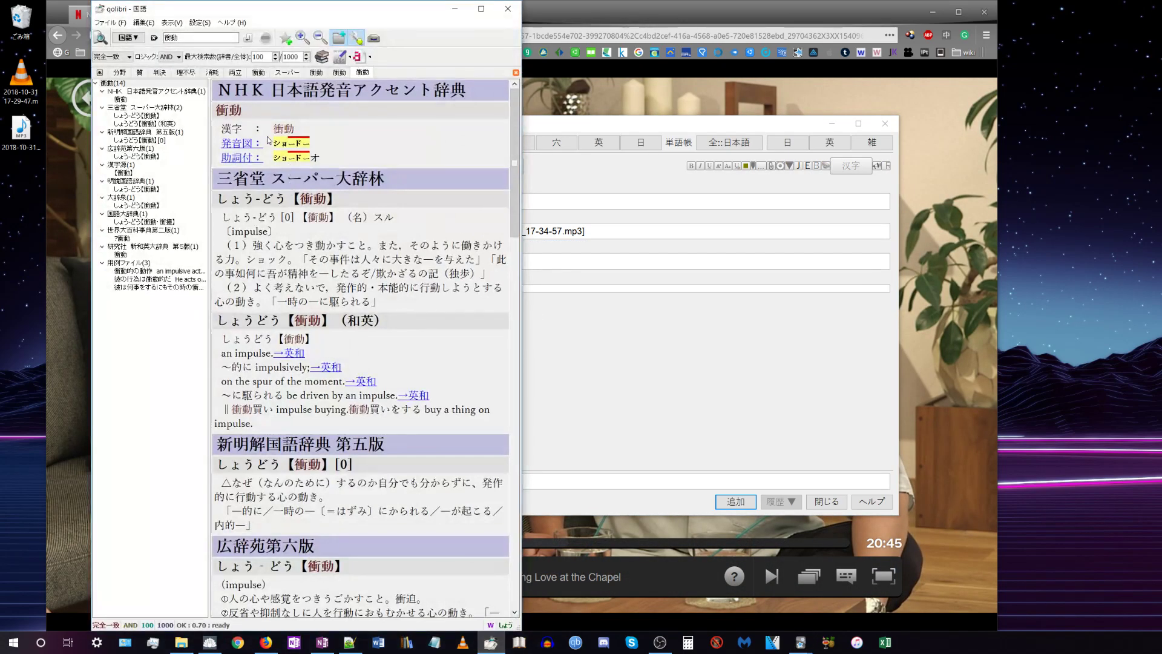
# Play Qolibri's 発音図 pronunciation of 衝動 so it gets recorded
pyautogui.click(237, 143)
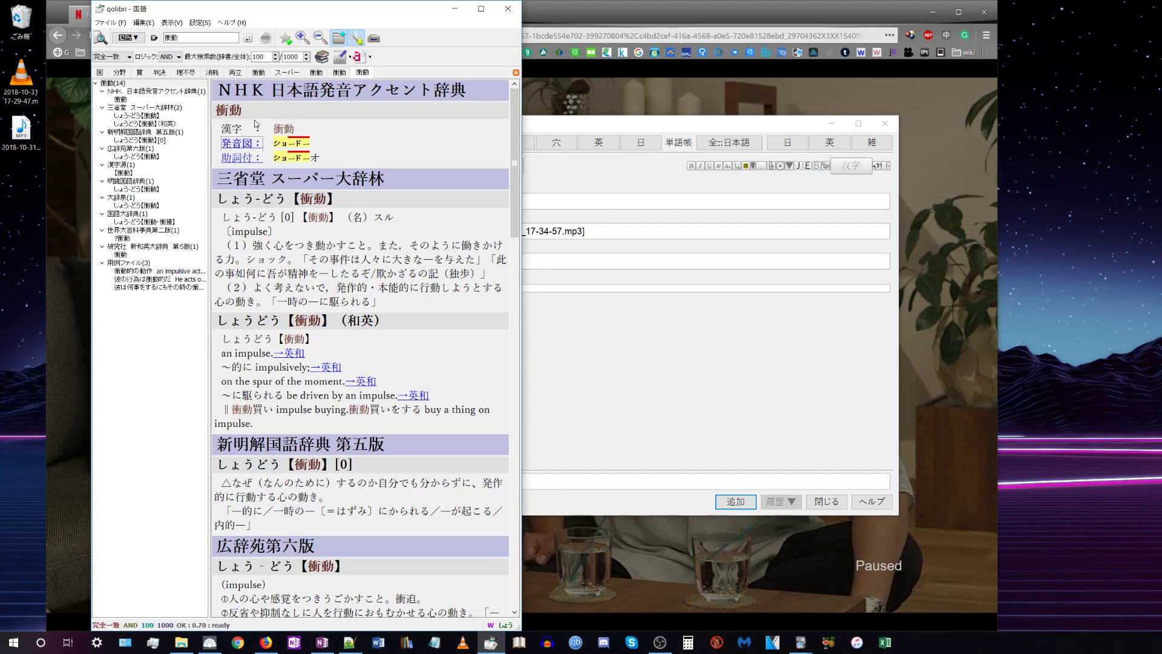
pyautogui.moveTo(293, 119)
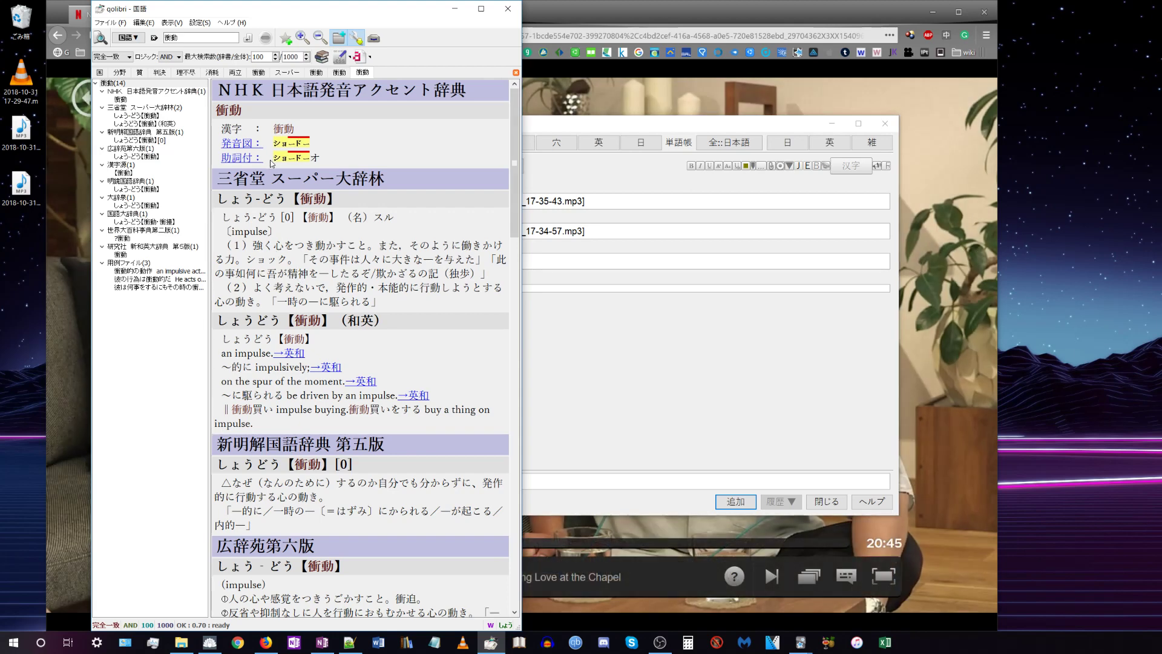
pyautogui.moveTo(347, 143)
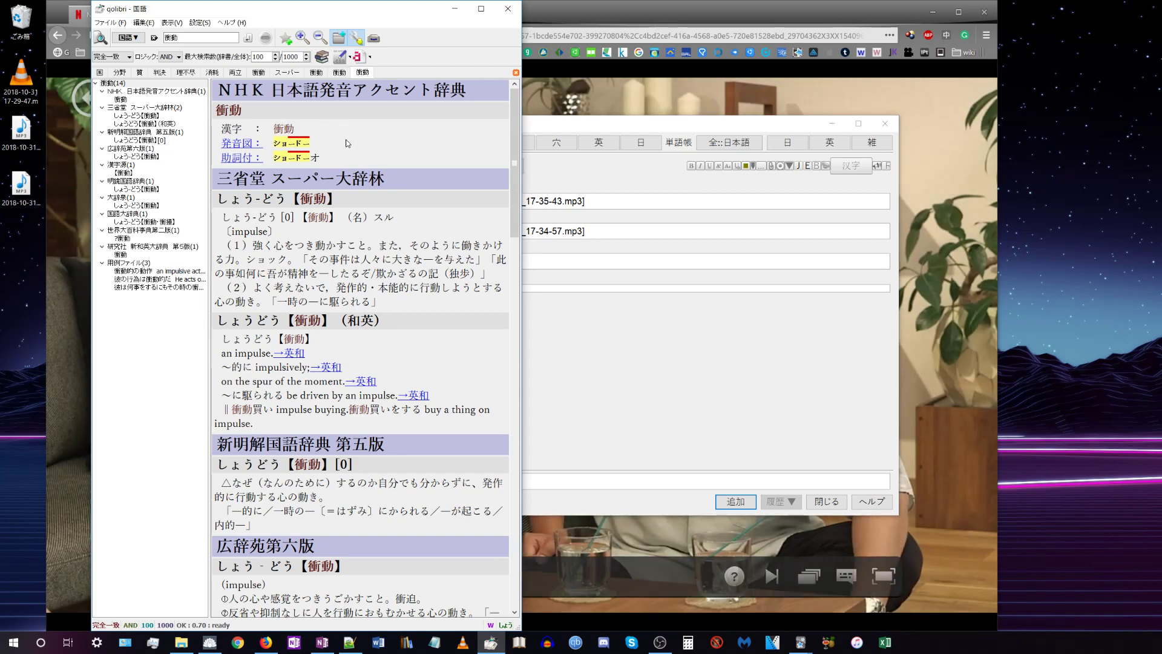